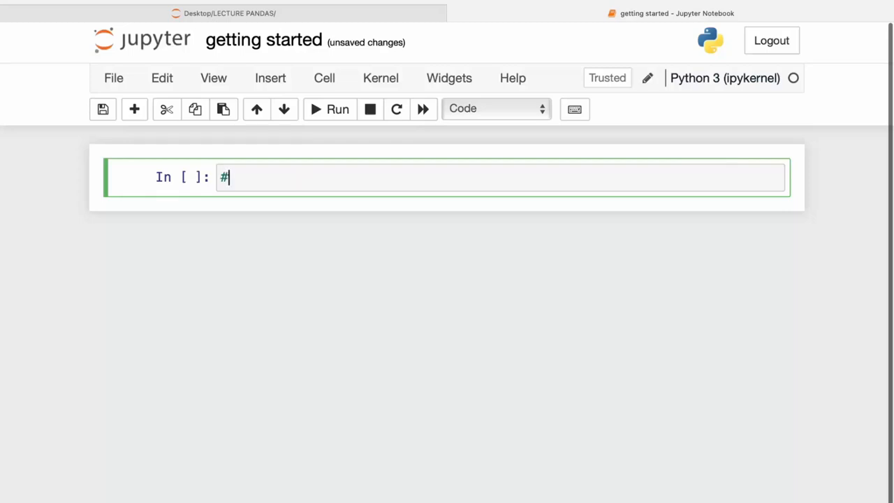
- Write the '#INSTALLATION OF PANDAS' heading comment and run the cell
{"action": "type", "text": "INSTA"}
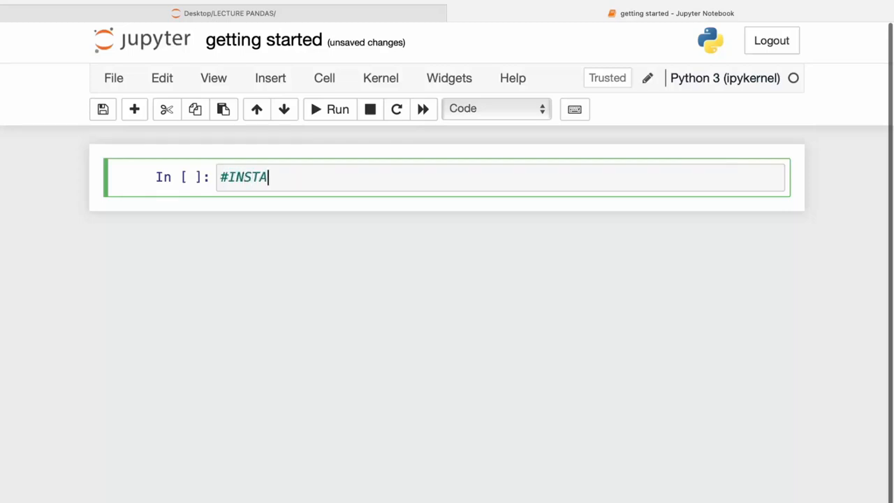
{"action": "type", "text": "LLATIO"}
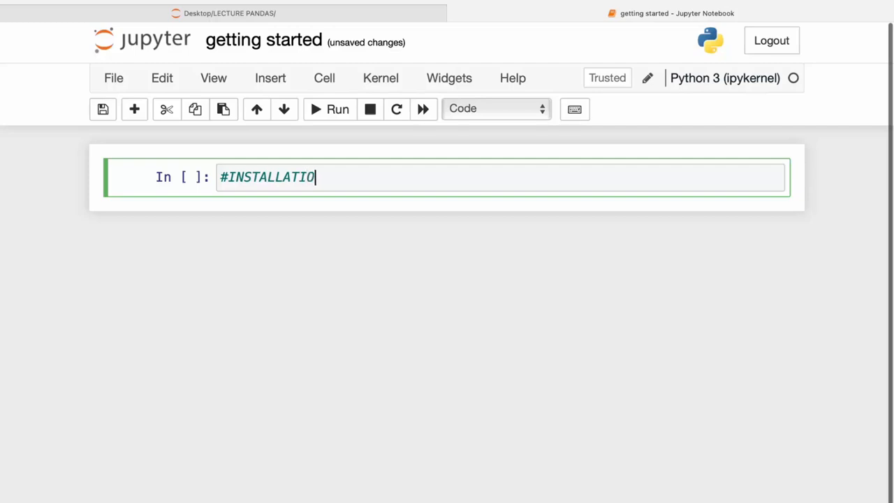
{"action": "type", "text": "N OF"}
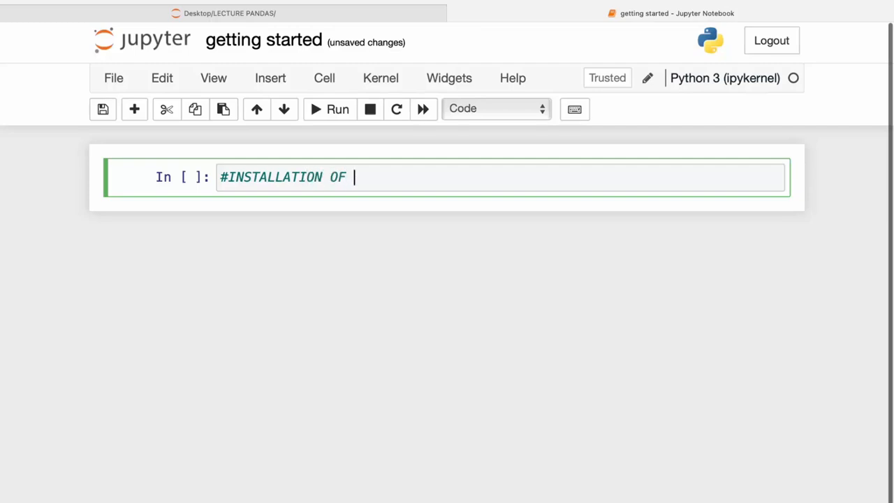
{"action": "type", "text": "PANDAS"}
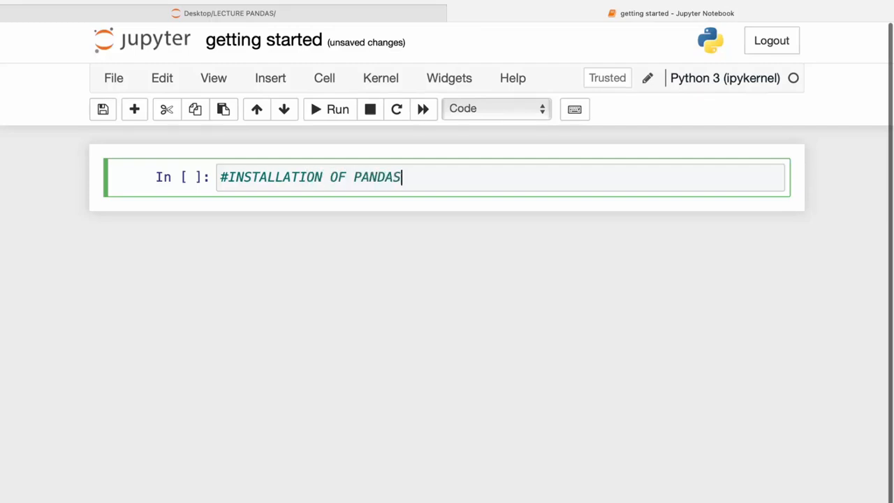
{"action": "key", "text": "enter"}
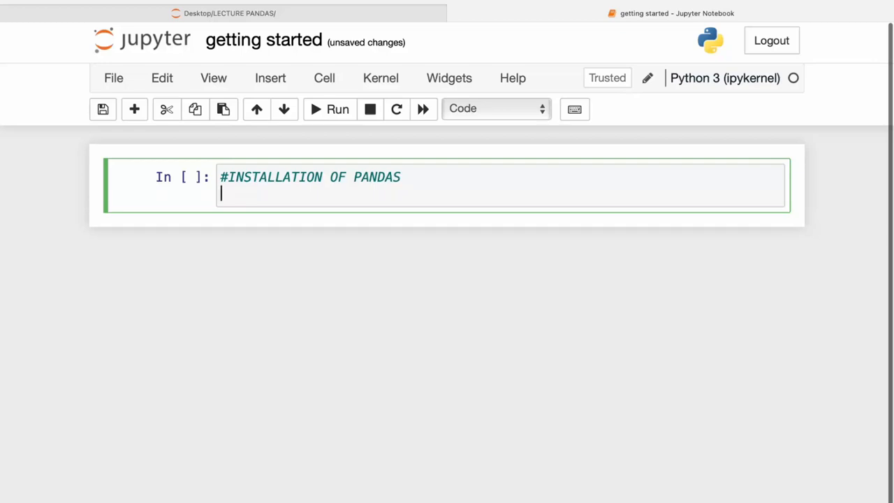
{"action": "key", "text": "shift+enter"}
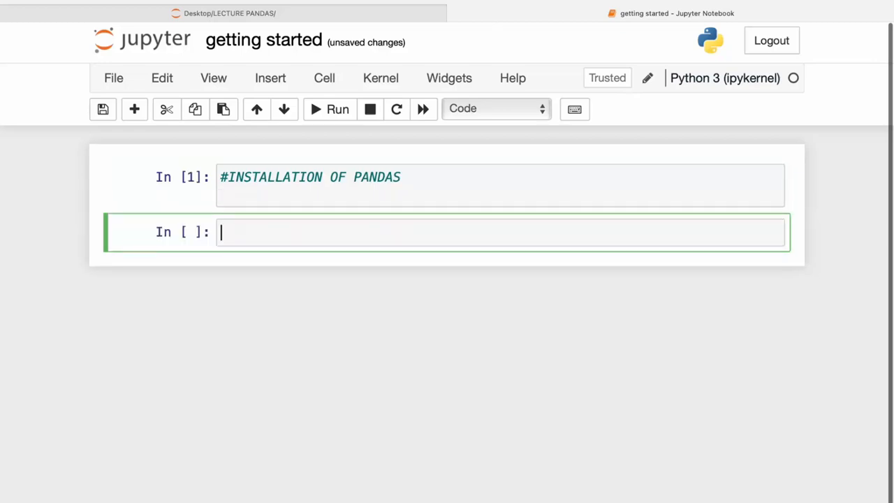
- Write the comment that with Python and pip already installed, pandas installation is easy
{"action": "type", "text": "#if you have"}
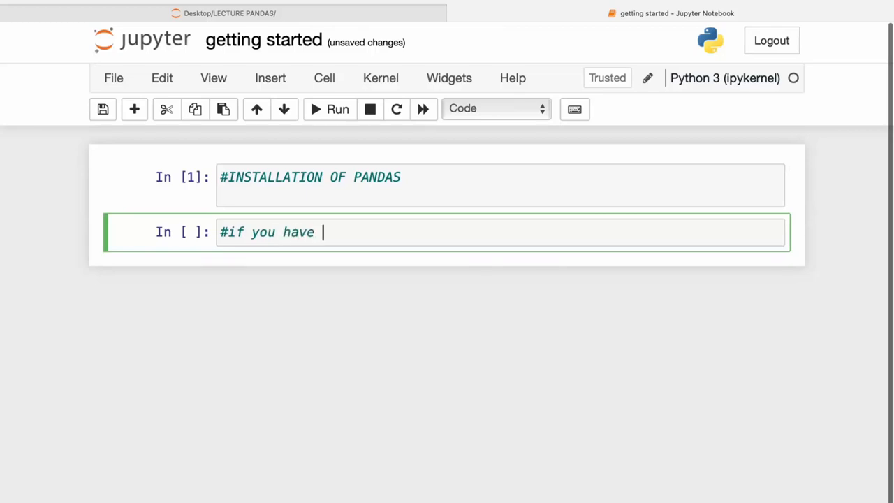
{"action": "type", "text": "python and"}
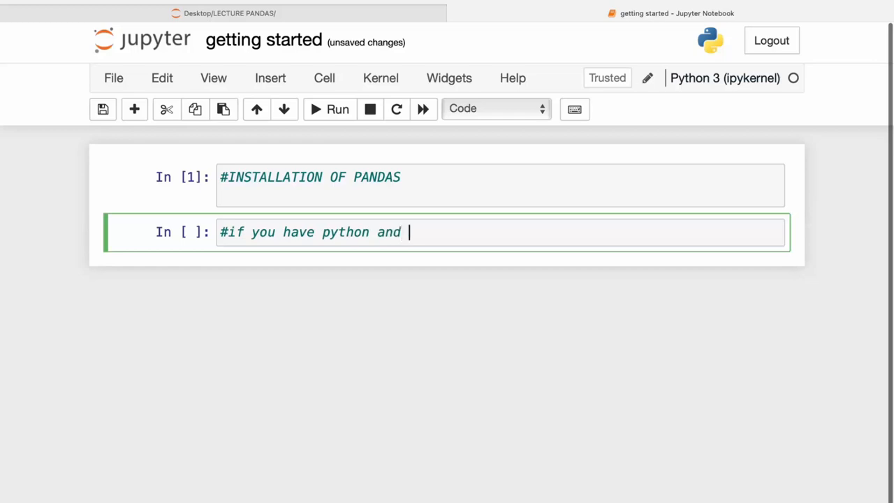
{"action": "type", "text": "pip package a"}
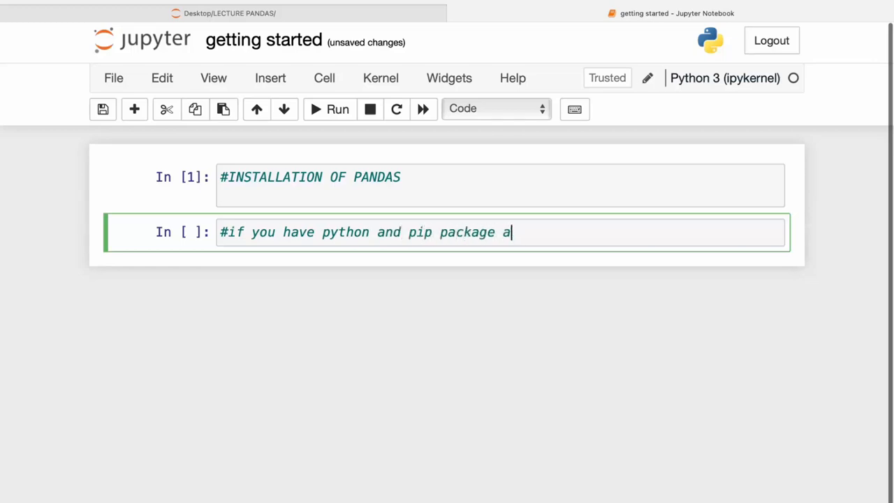
{"action": "type", "text": "lready"}
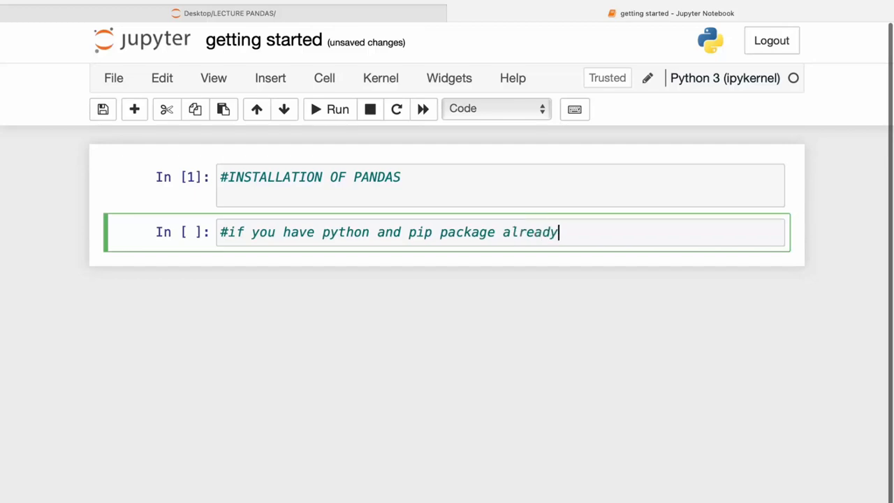
{"action": "type", "text": "insta"}
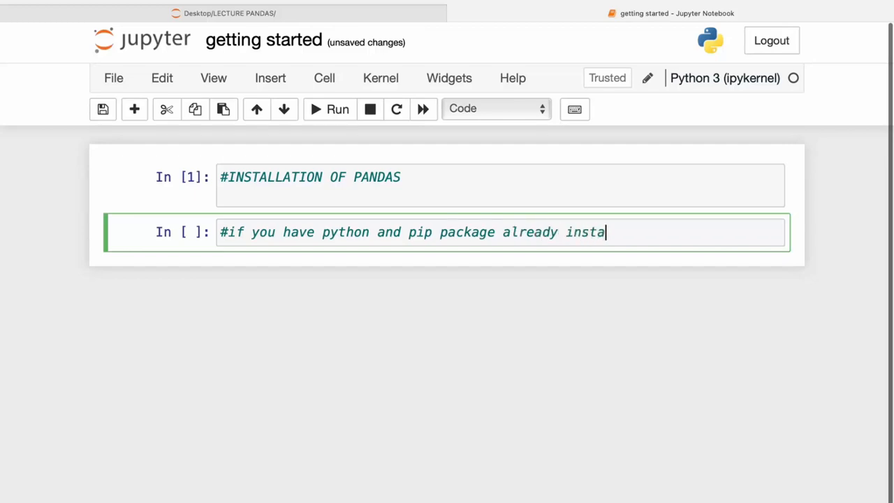
{"action": "type", "text": "lled, then"}
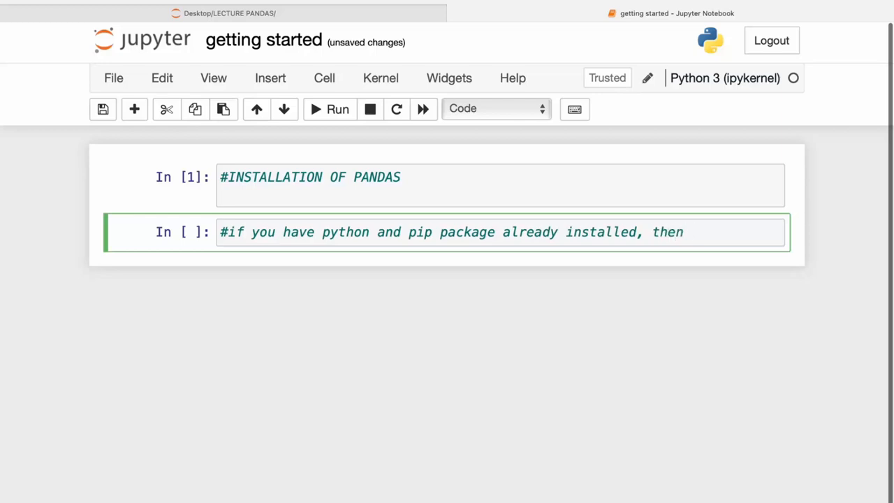
{"action": "type", "text": "insta"}
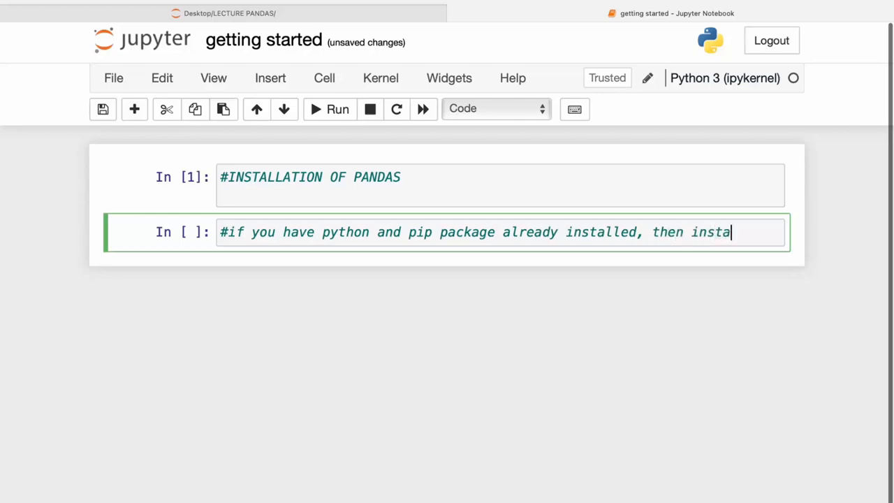
{"action": "type", "text": "llation"}
{"action": "type", "text": "#of pandas is ver"}
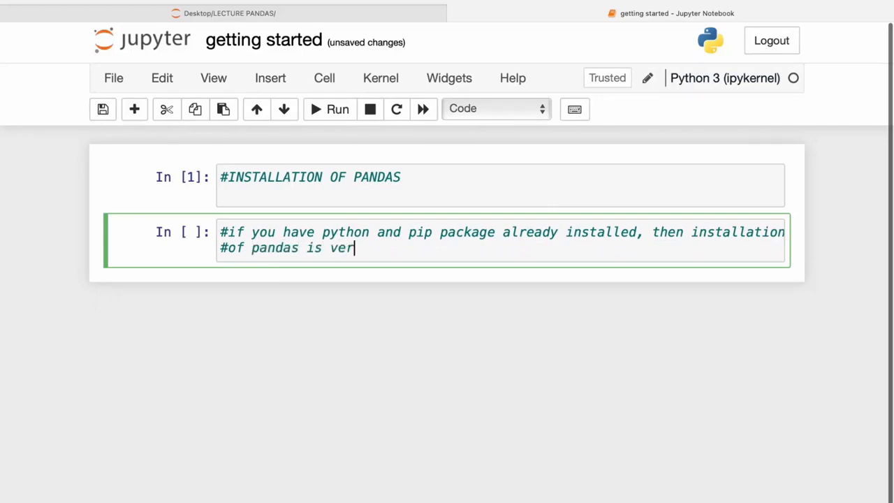
- Finish the comment with 'very easy. Install it' wording about installing via a command
{"action": "type", "text": "y easy"}
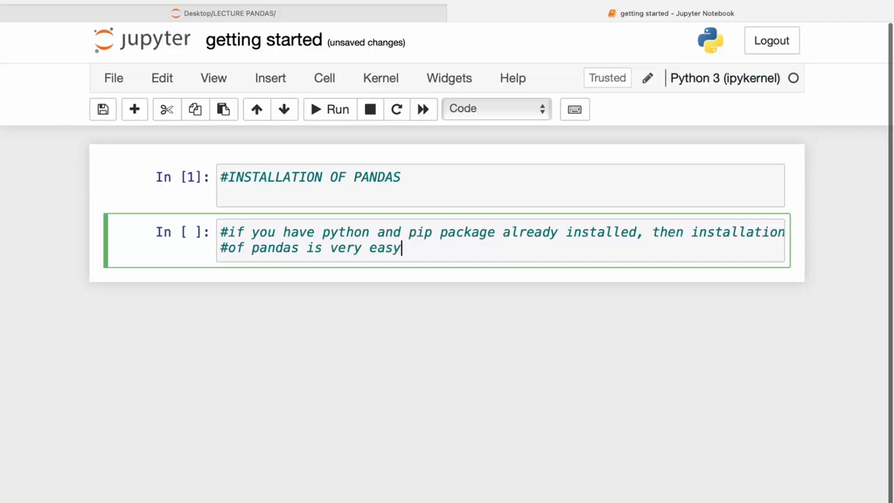
{"action": "type", "text": "."}
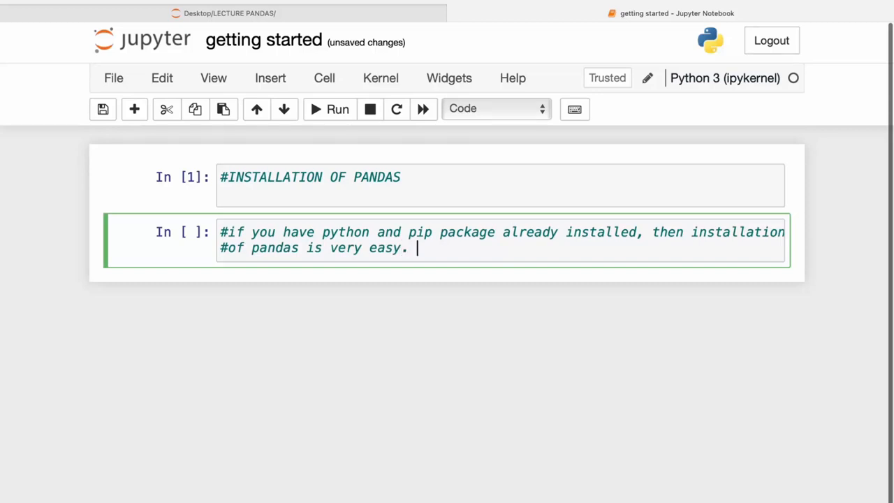
{"action": "type", "text": "Ins"}
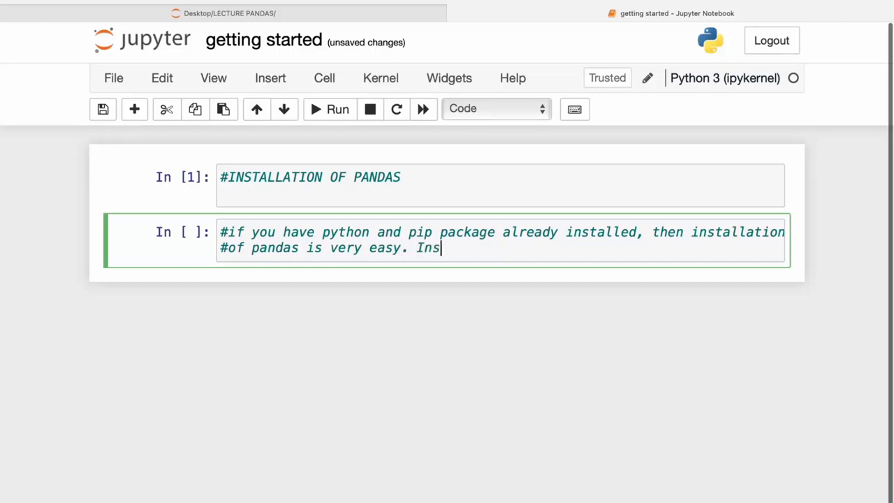
{"action": "type", "text": "tall it using the command"}
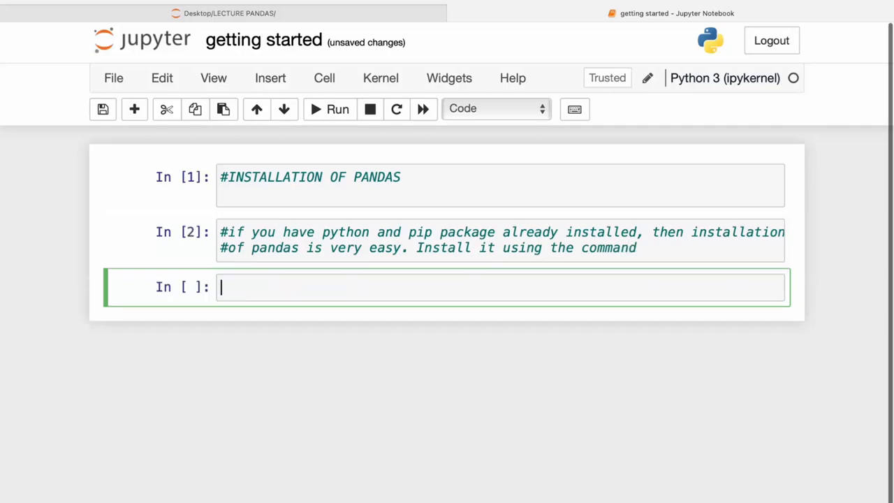
- Run 'pip install pandas', reporting pandas 1.4.2 already installed
{"action": "type", "text": "pip"}
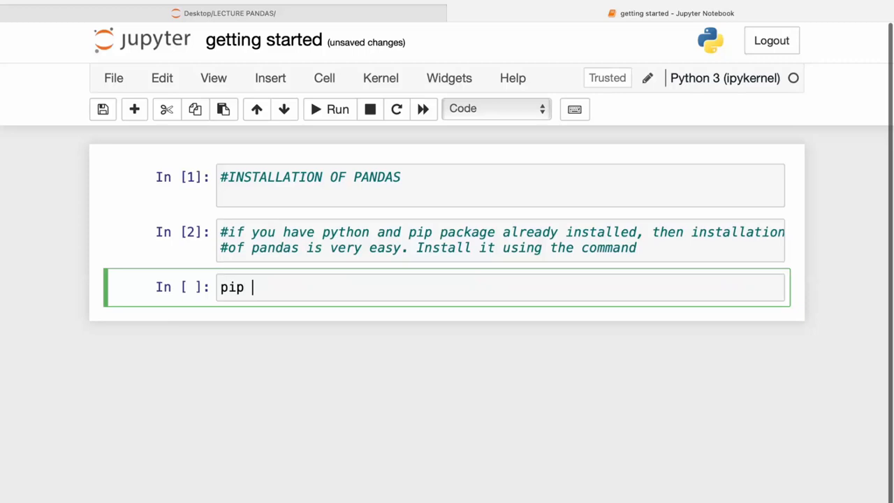
{"action": "type", "text": "i"}
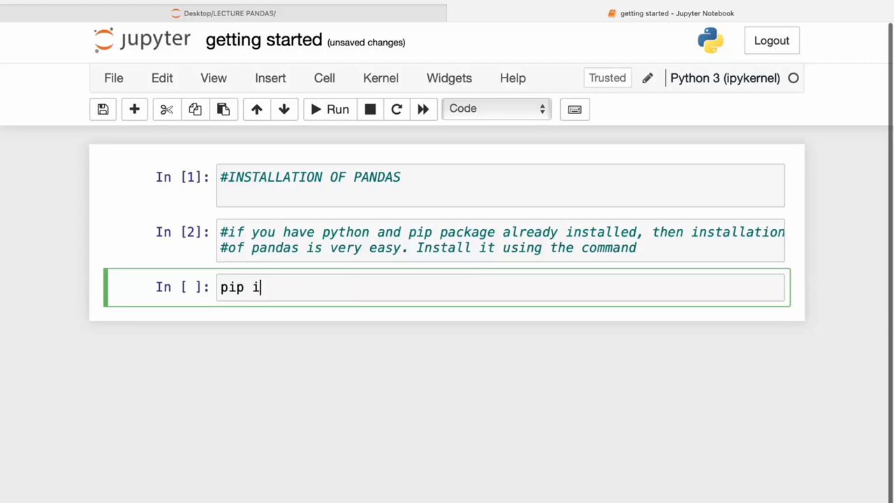
{"action": "type", "text": "nstall"}
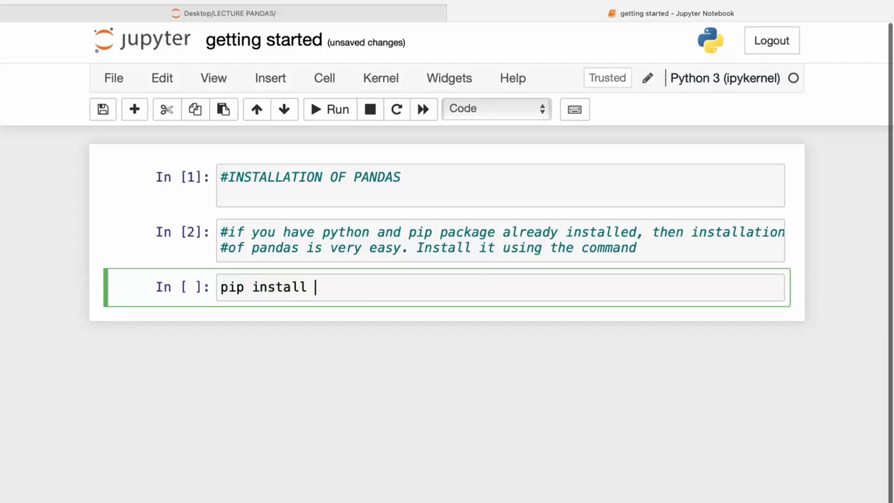
{"action": "type", "text": "pandas"}
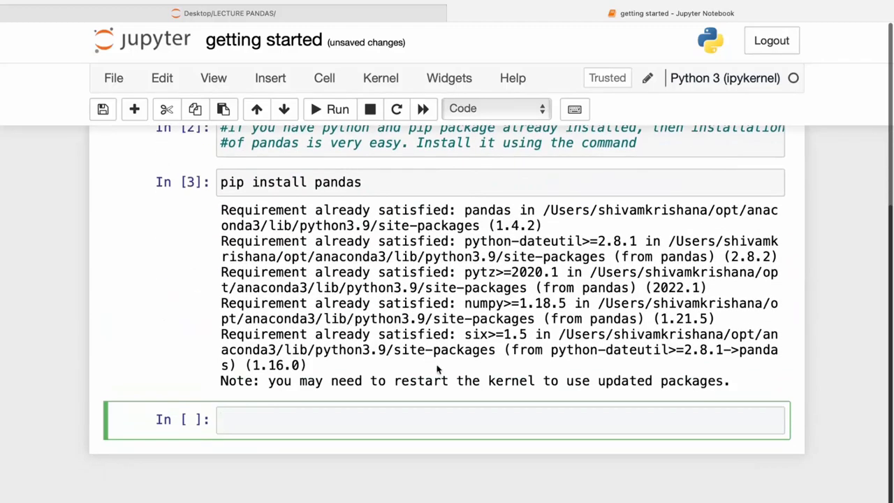
- Write the comment '#if this fails, you can use a distribution like anaconda, spyder etc'
{"action": "type", "text": "#"}
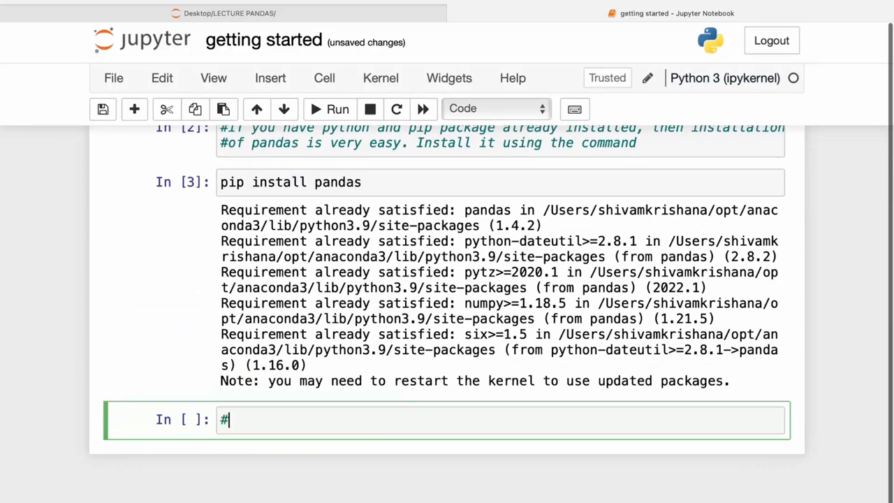
{"action": "type", "text": "if thi"}
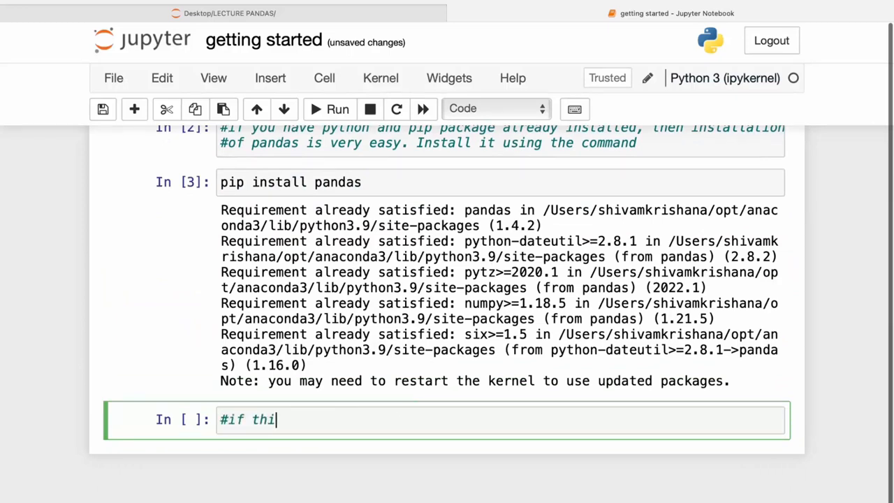
{"action": "type", "text": "s fails"}
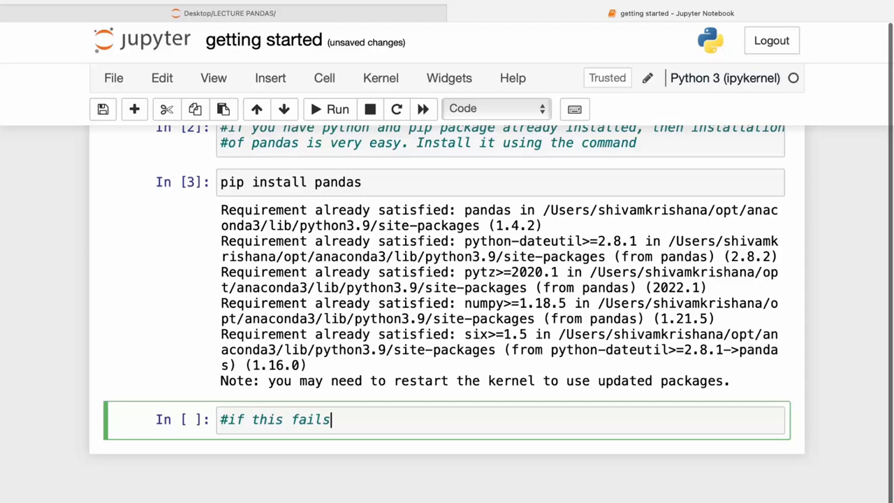
{"action": "type", "text": ", you can u"}
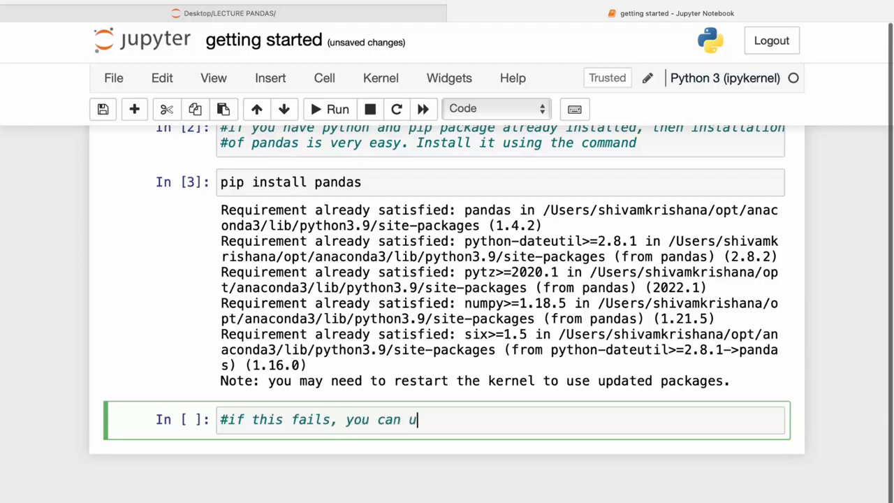
{"action": "type", "text": "se a dist"}
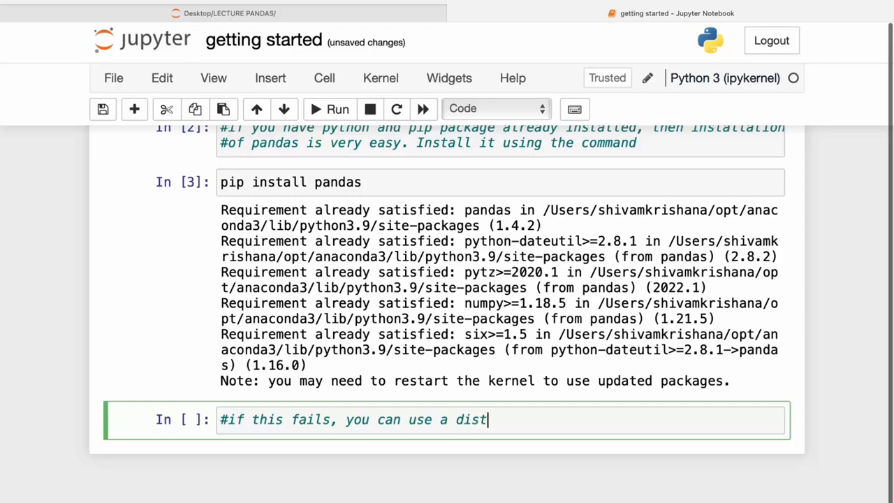
{"action": "type", "text": "ributi"}
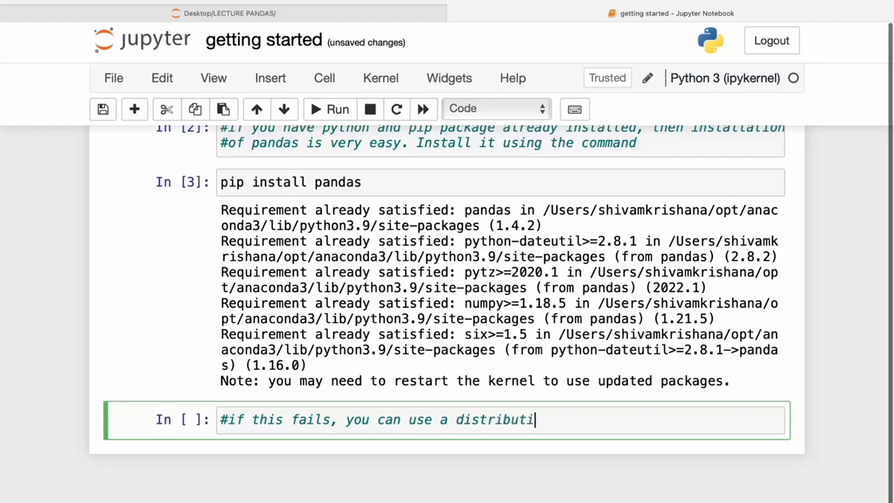
{"action": "type", "text": "on like"}
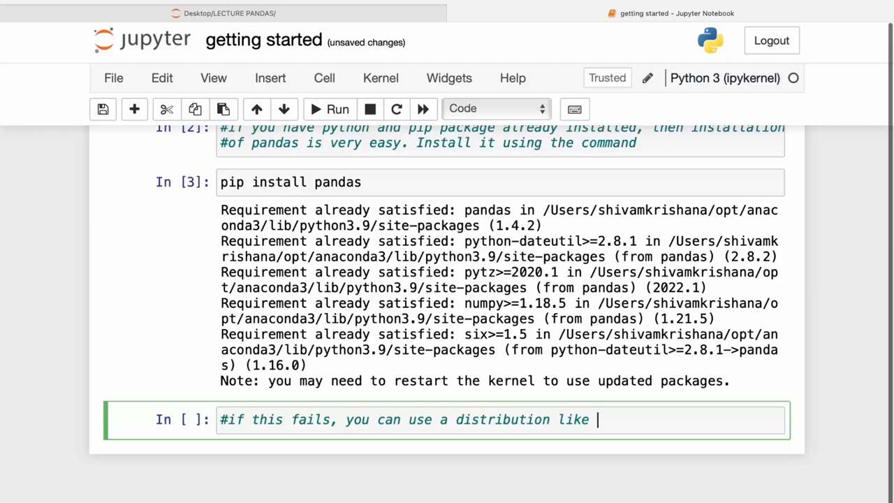
{"action": "type", "text": "anac"}
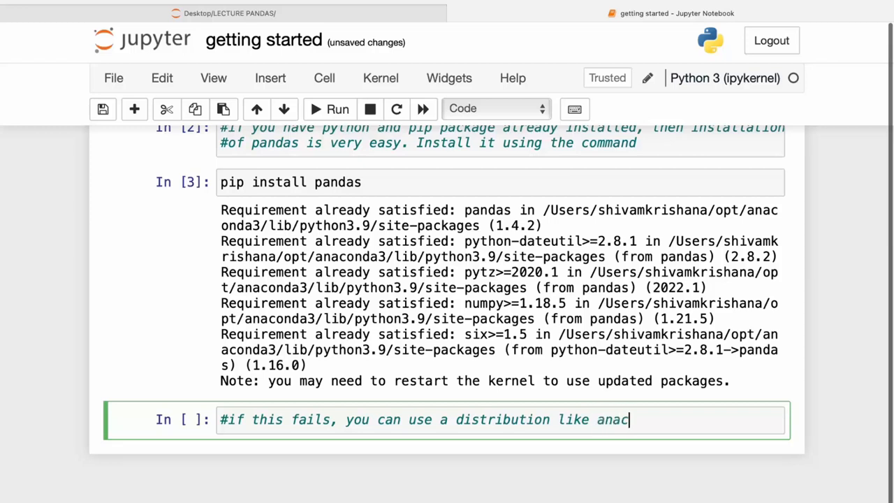
{"action": "type", "text": "ond"}
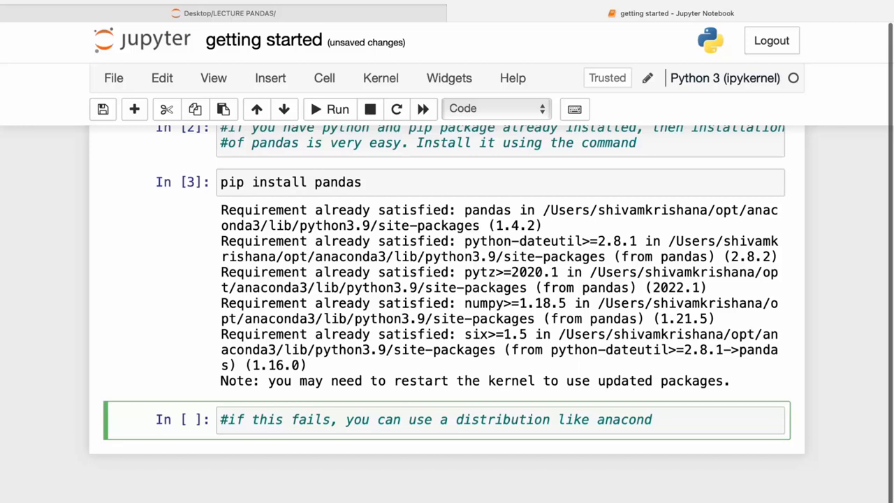
{"action": "type", "text": ", s"}
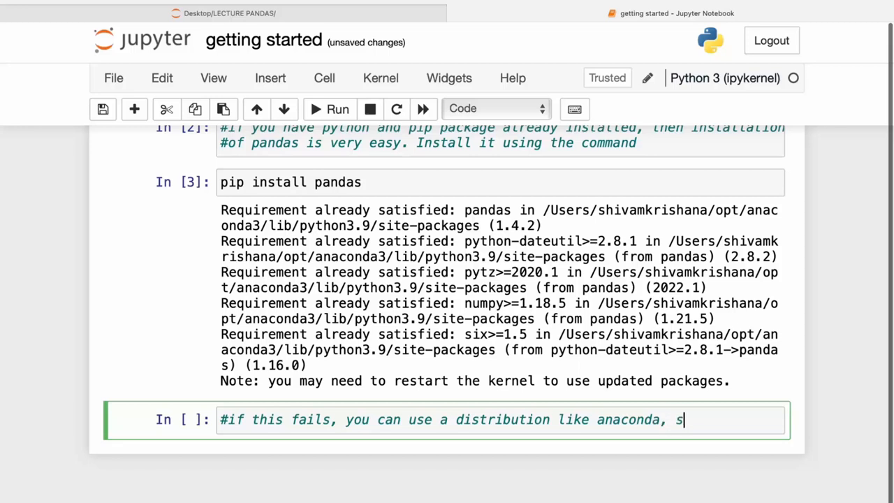
{"action": "type", "text": "pyder"}
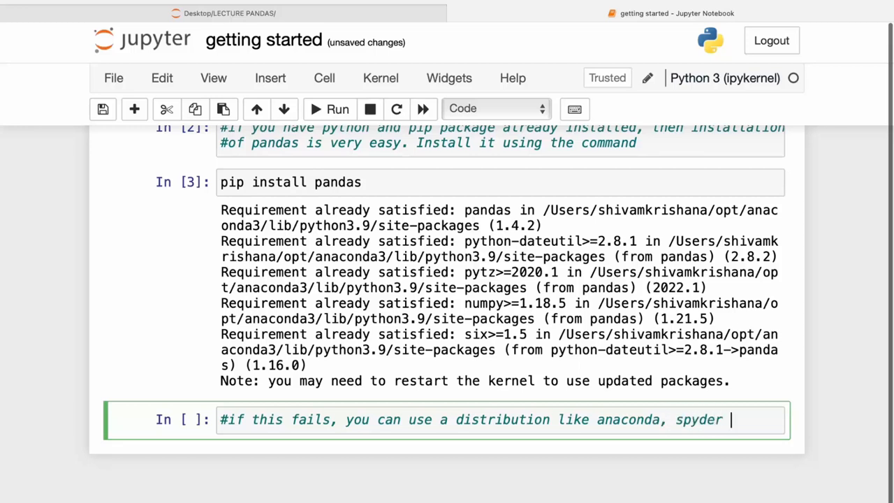
{"action": "type", "text": "etc"}
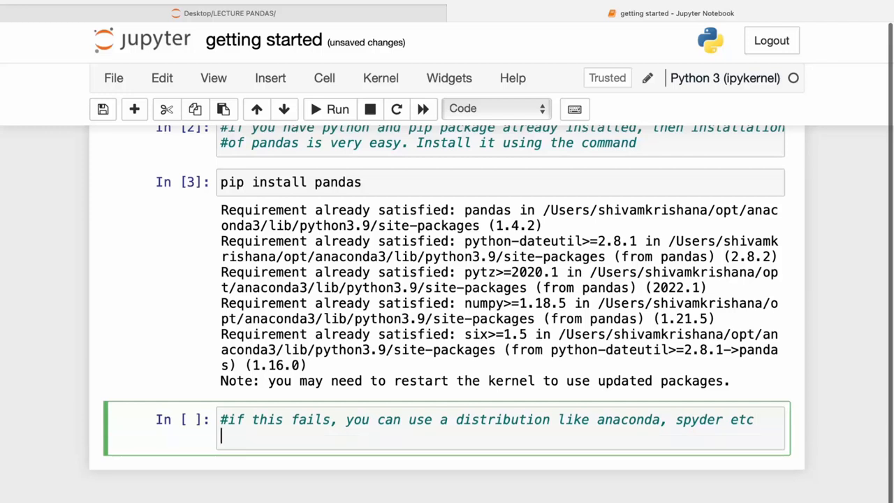
- Add the second comment line that they come preinstalled with pandas, and run it
{"action": "type", "text": "#they come p"}
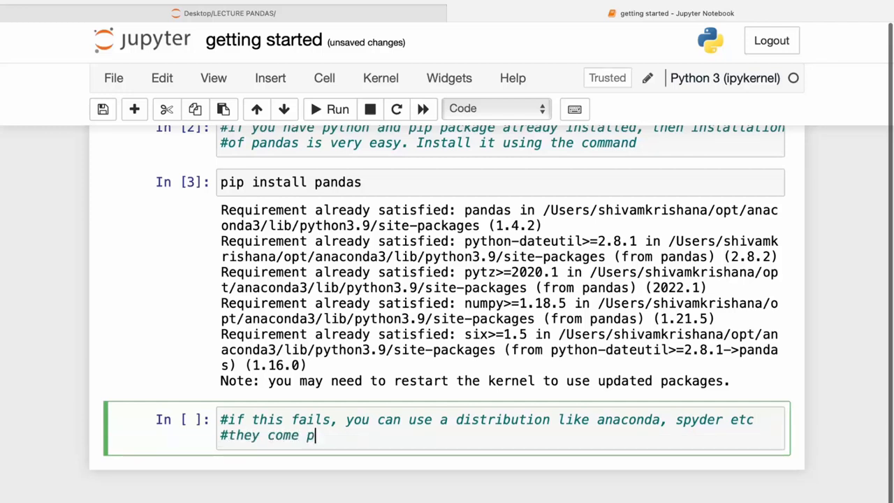
{"action": "type", "text": "reinstalled with"}
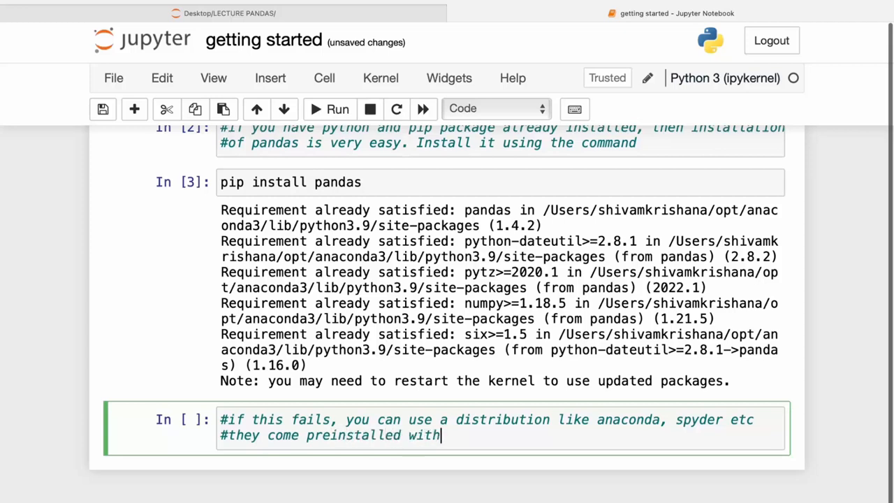
{"action": "type", "text": "pandas"}
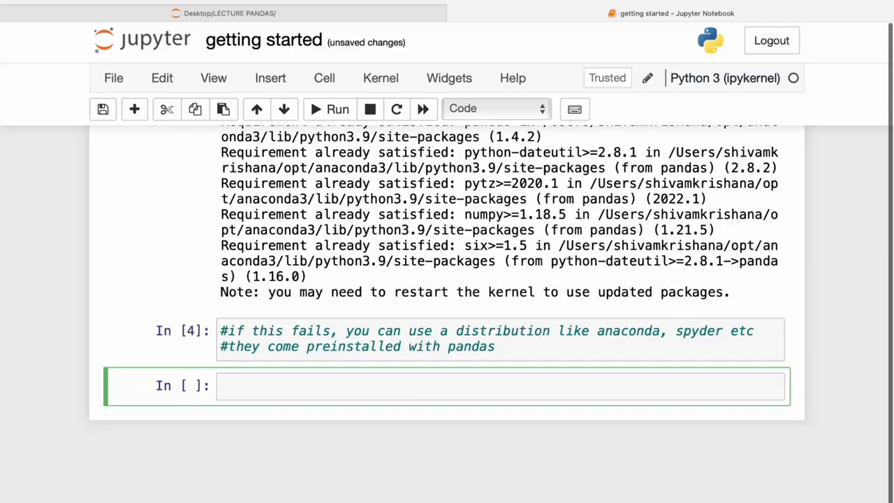
- Write and run the '#IMPORT PANDAS MODULE' comment cell, clearing mistyped capitals
{"action": "type", "text": "#I"}
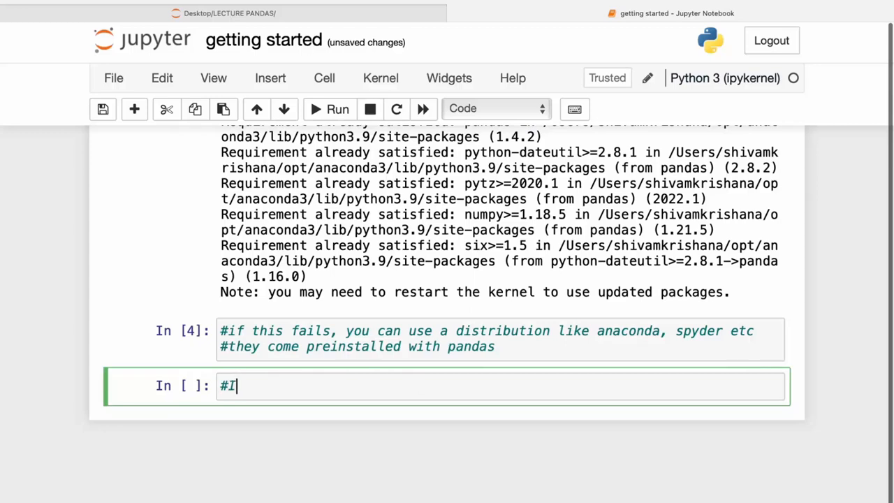
{"action": "type", "text": "MPORT P"}
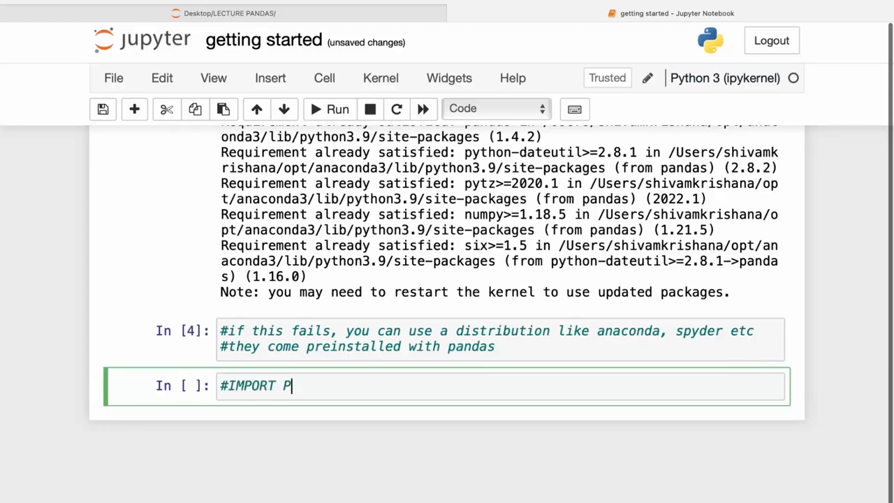
{"action": "type", "text": "ANDAS MODULE"}
{"action": "type", "text": "IM"}
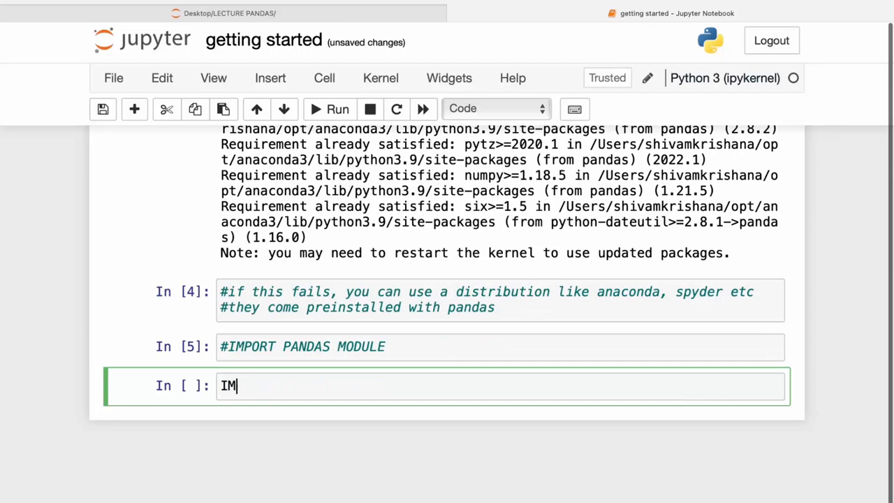
{"action": "key", "text": "Backspace"}
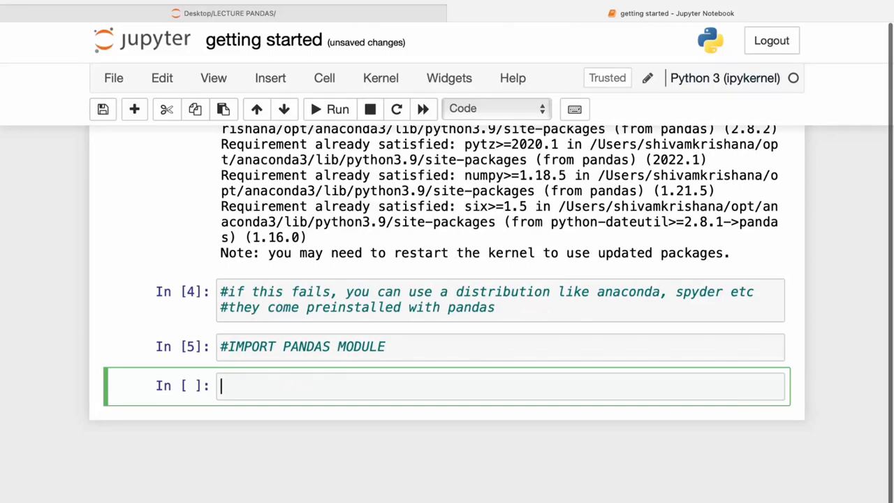
- Run a cell with 'import pandas'
{"action": "type", "text": "impo"}
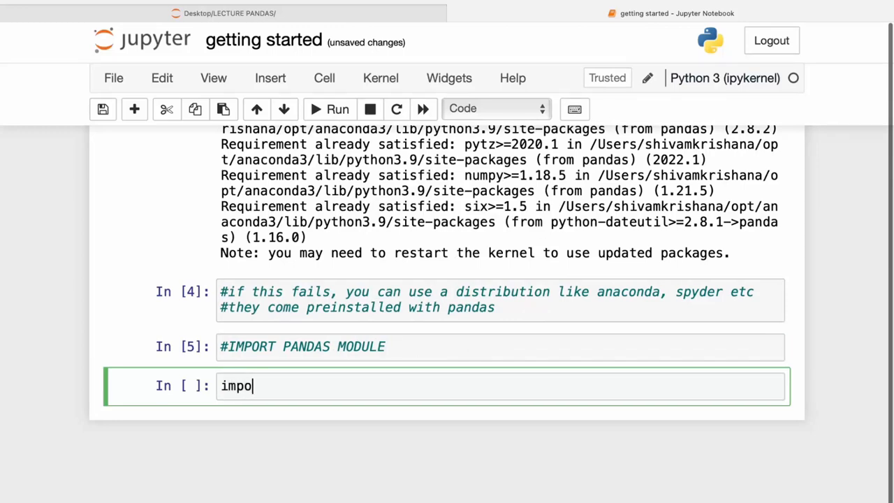
{"action": "type", "text": "rt"}
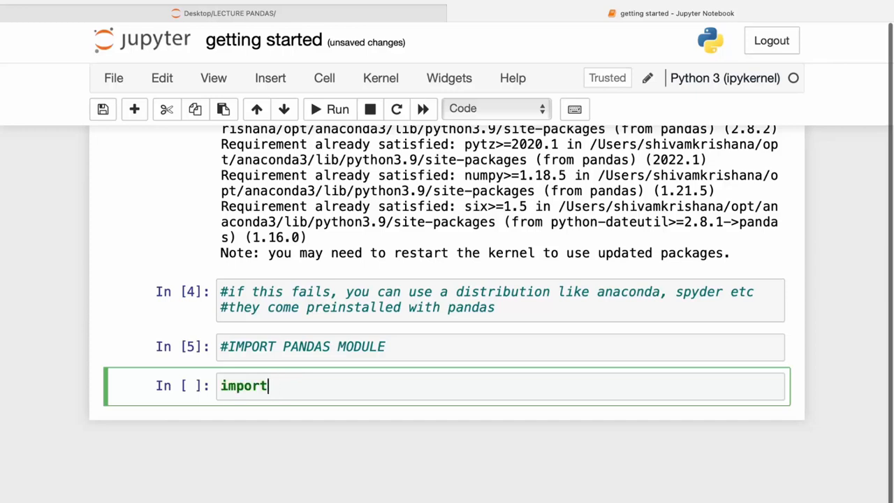
{"action": "type", "text": "pandas"}
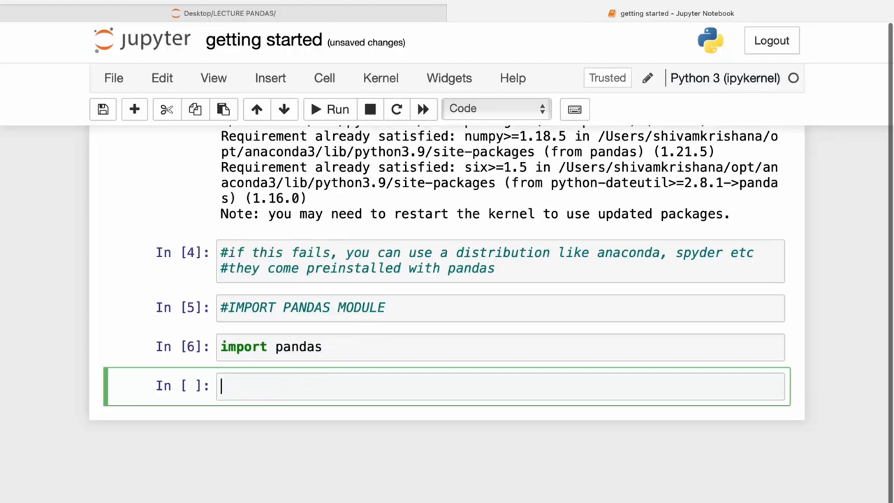
- Write and run the '#IMPORTING AS AN ALIAS' comment cell
{"action": "type", "text": "#"}
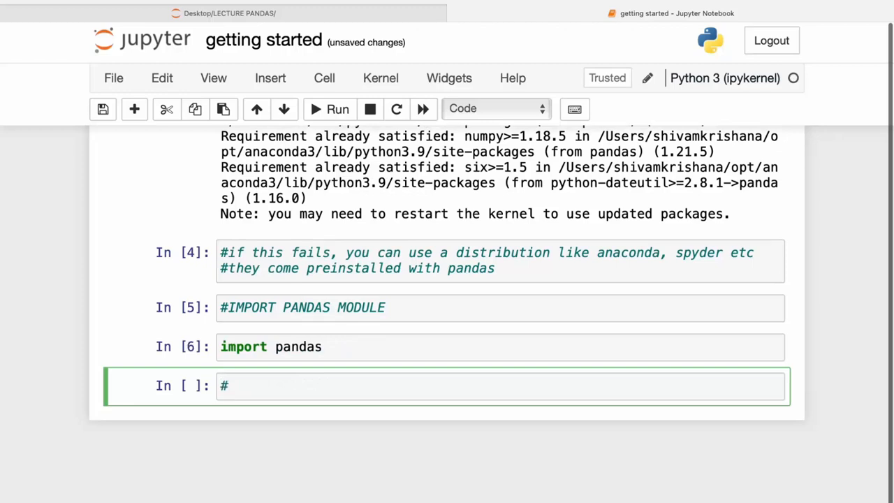
{"action": "type", "text": "IMPO"}
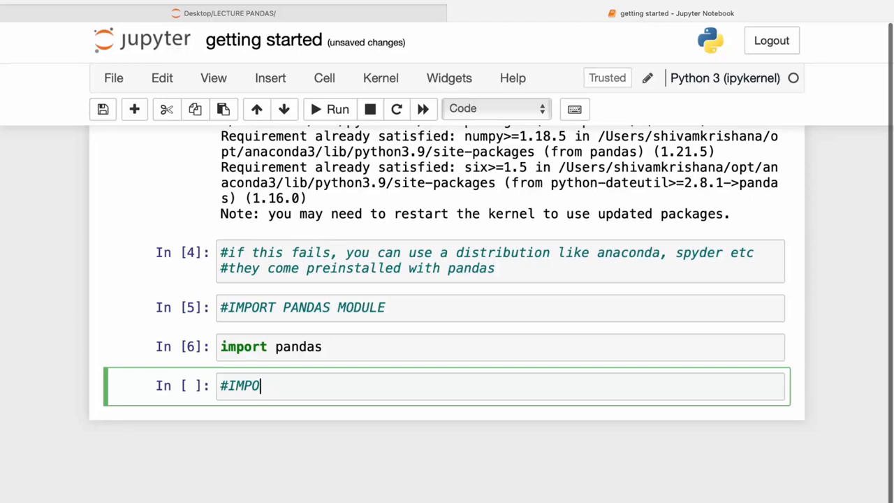
{"action": "type", "text": "RTING AS AN"}
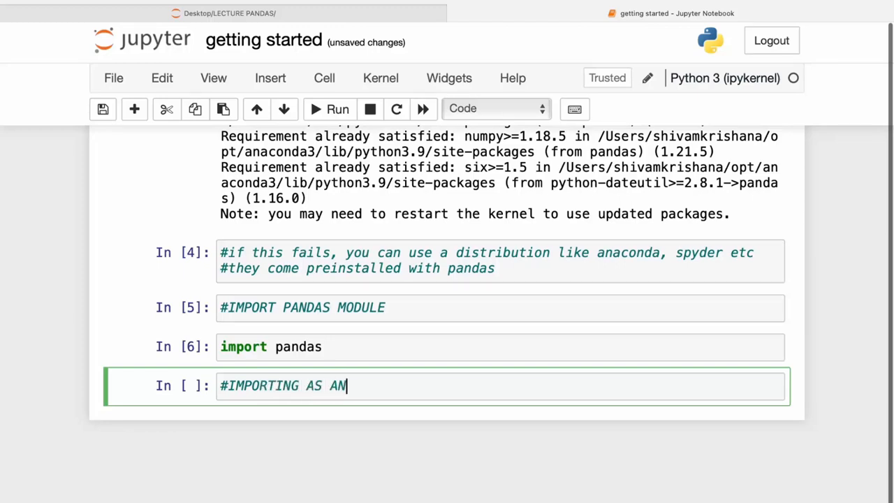
{"action": "type", "text": "ALIAS"}
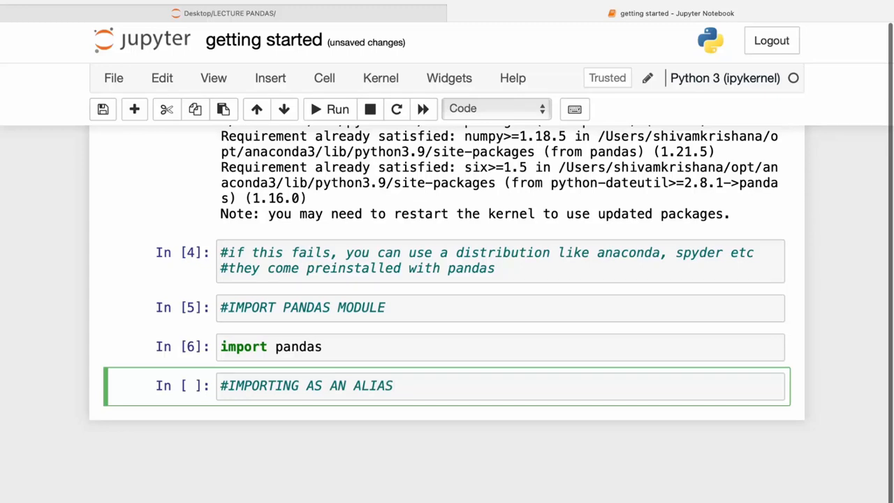
- Run a cell with 'import pandas as pd'
{"action": "type", "text": "impo"}
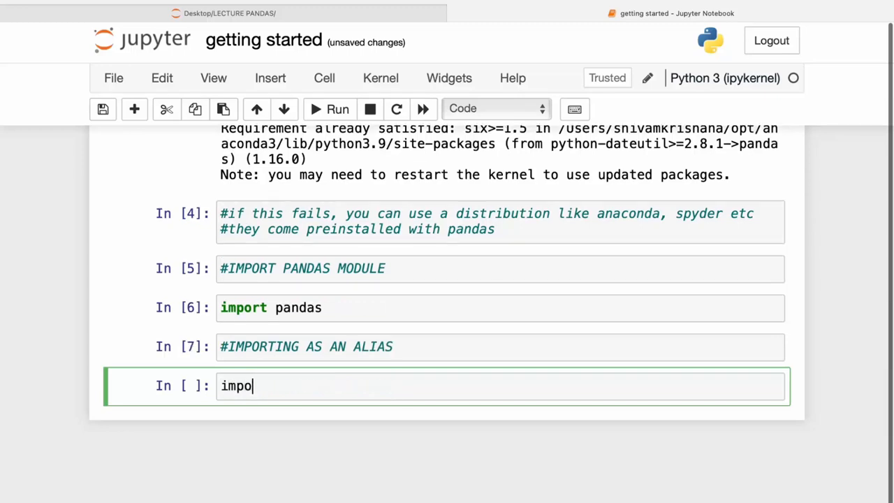
{"action": "type", "text": "rt pand"}
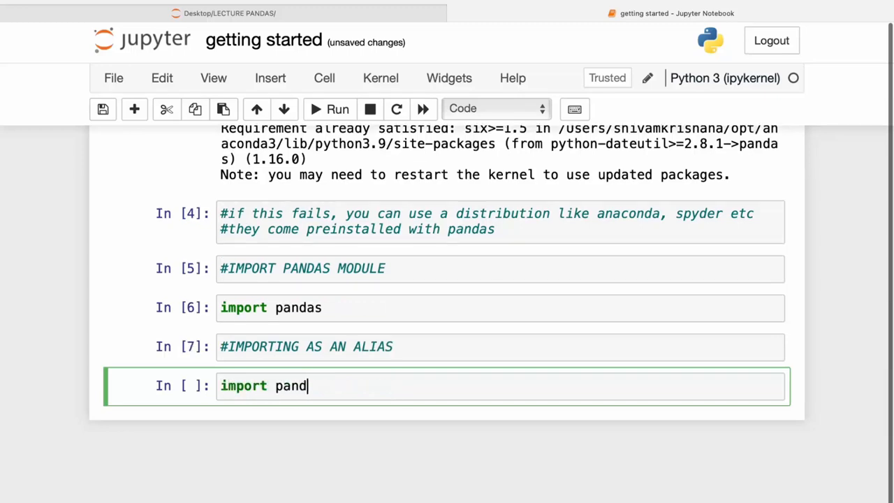
{"action": "type", "text": "as as pd"}
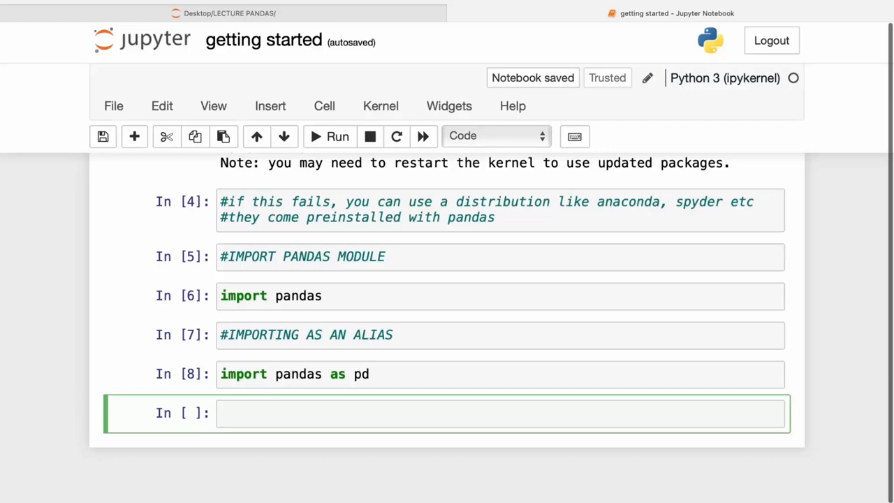
- Write and run the '#CHECKING PANDAS VERSION' comment cell
{"action": "type", "text": "#"}
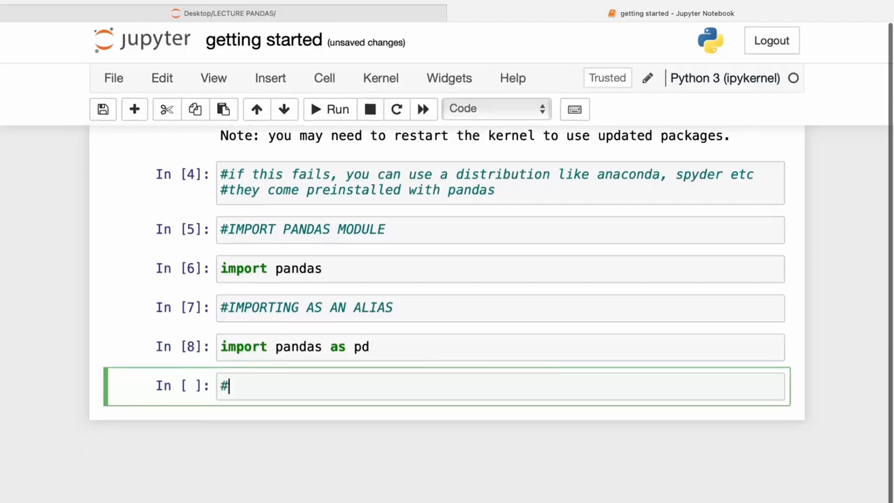
{"action": "type", "text": "CHE"}
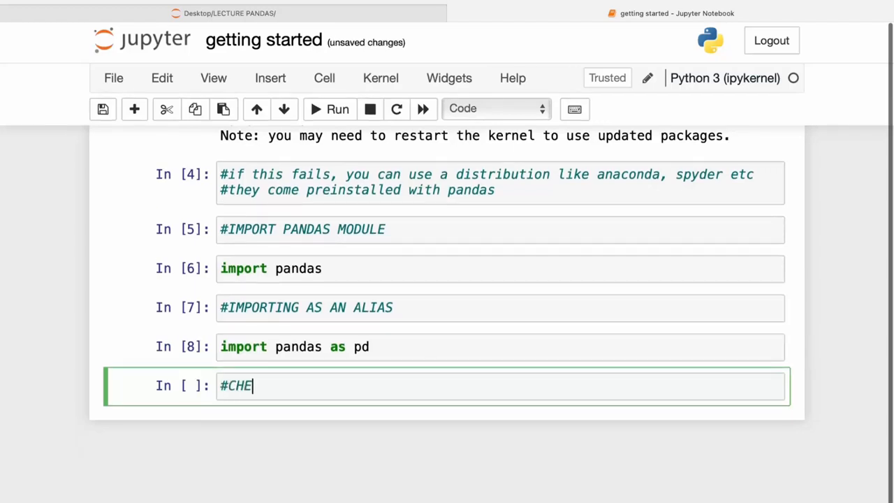
{"action": "type", "text": "CKING"}
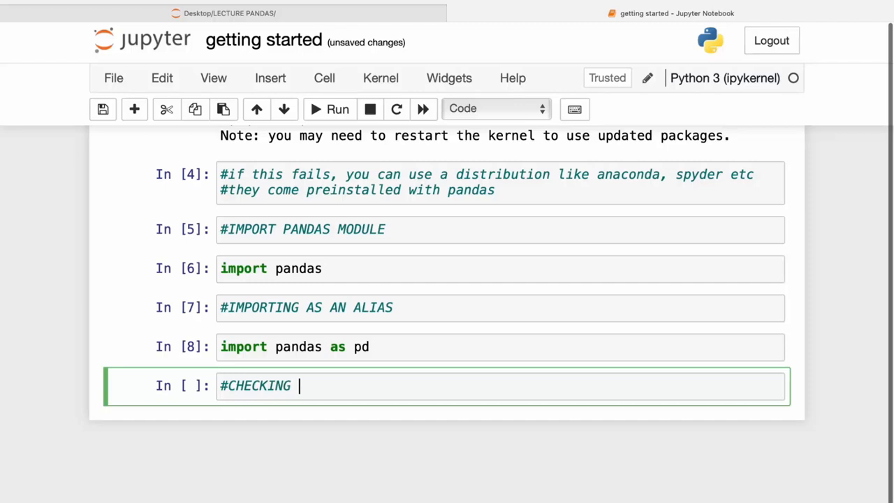
{"action": "type", "text": "PANDAS VERSION"}
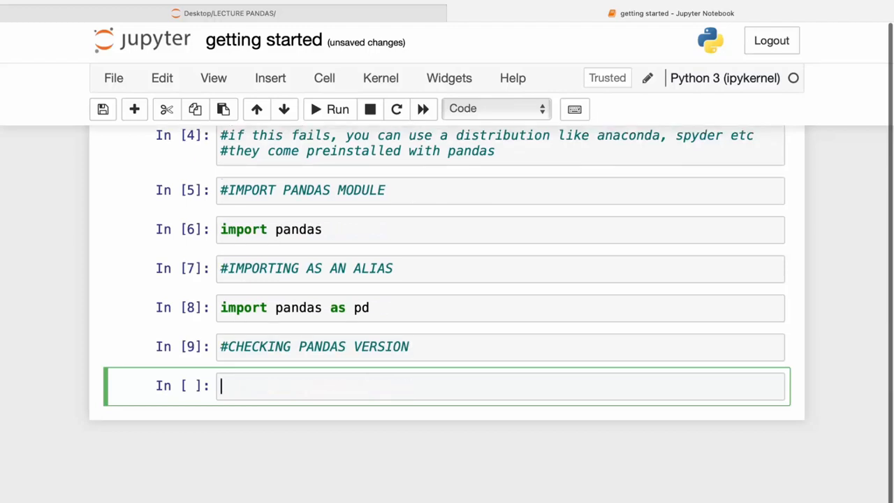
- Run 'pd.__version__' so it outputs 1.4.2
{"action": "type", "text": "pd._"}
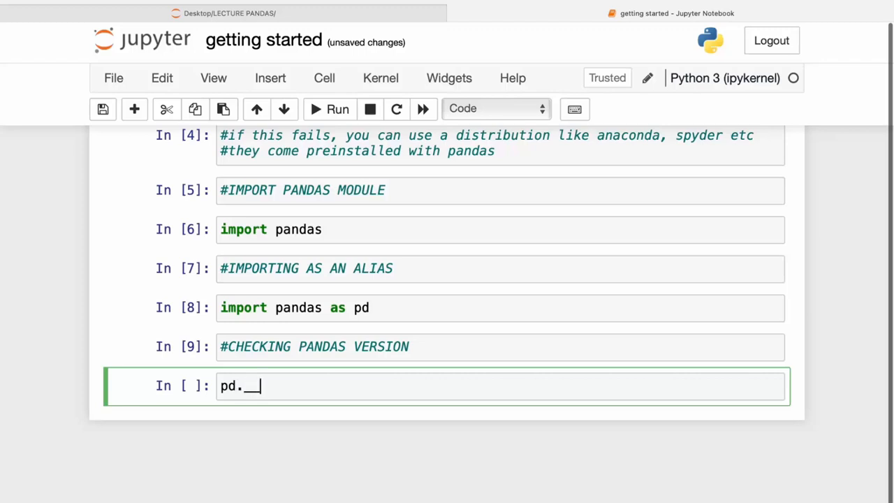
{"action": "type", "text": "_versio"}
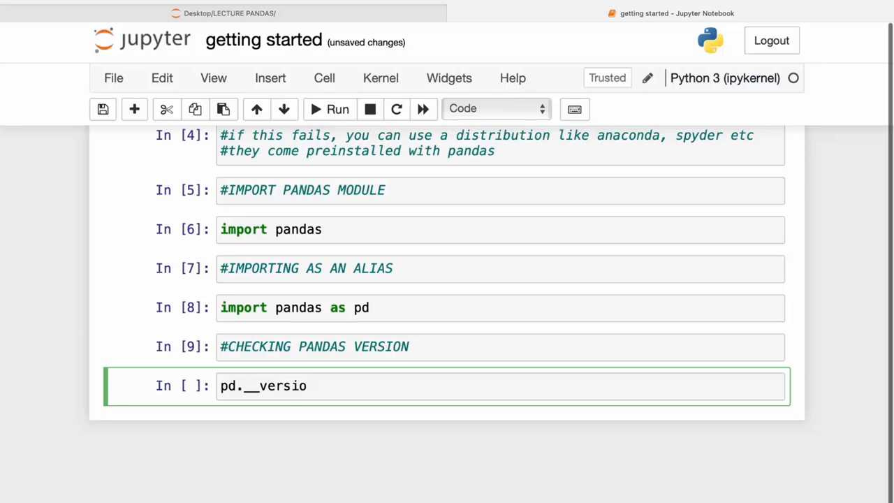
{"action": "type", "text": "n__"}
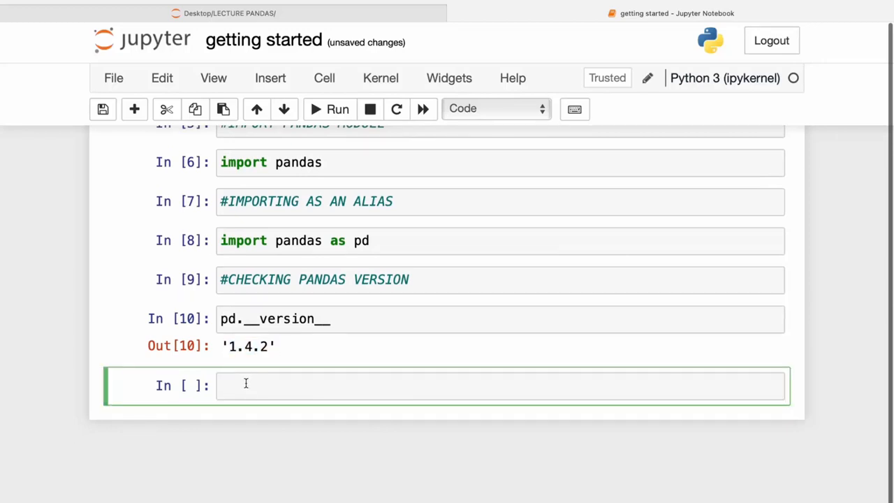
- Run 'print(pd.__version__)' printing 1.4.2 and move into the next empty cell
{"action": "type", "text": "print("}
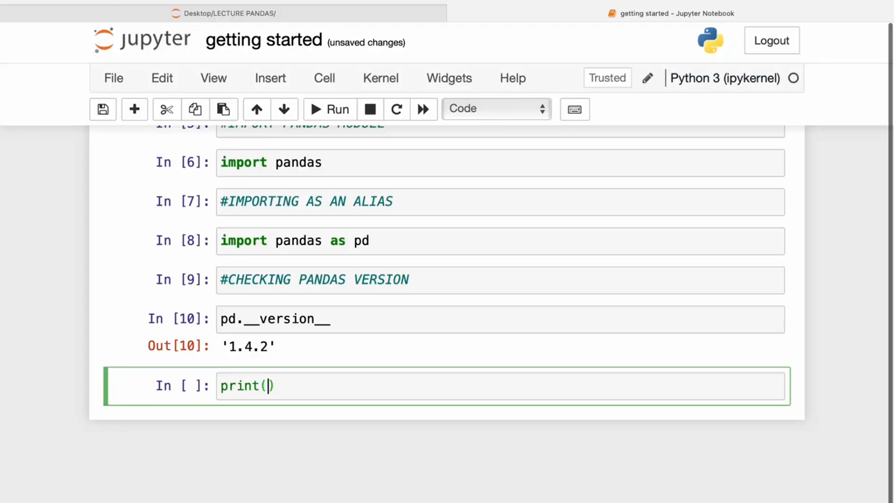
{"action": "type", "text": "pd.__"}
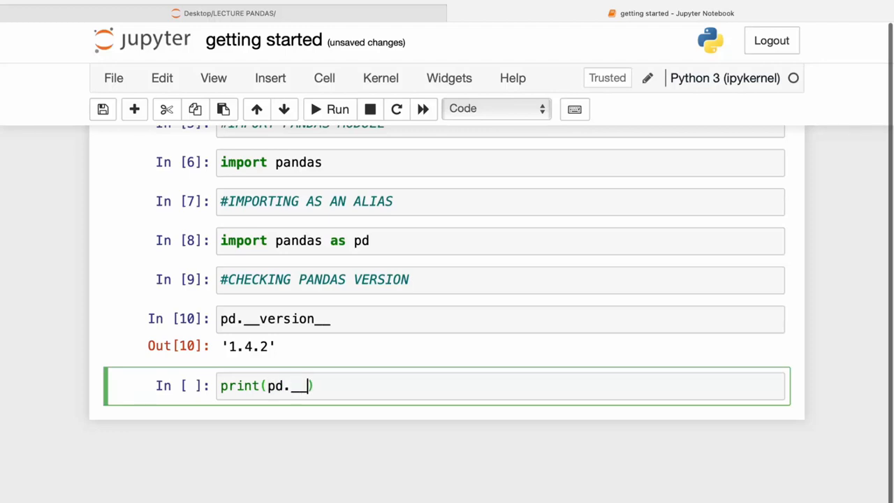
{"action": "type", "text": "vers"}
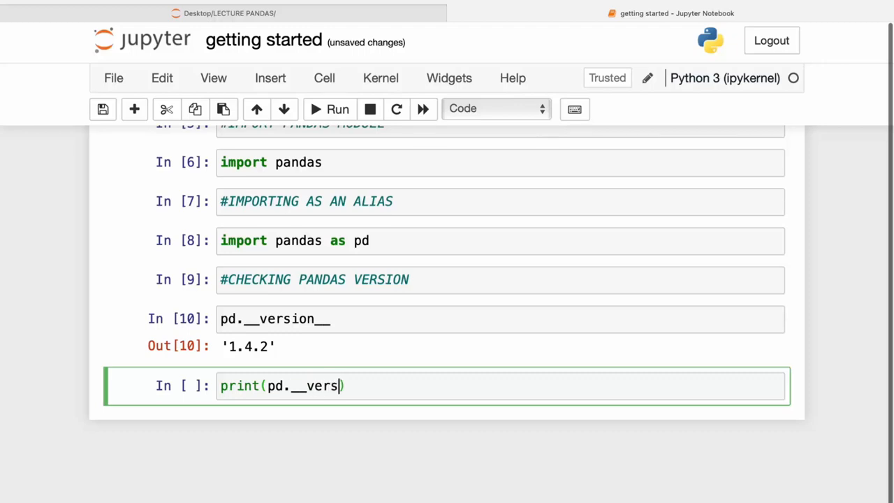
{"action": "type", "text": "ion__"}
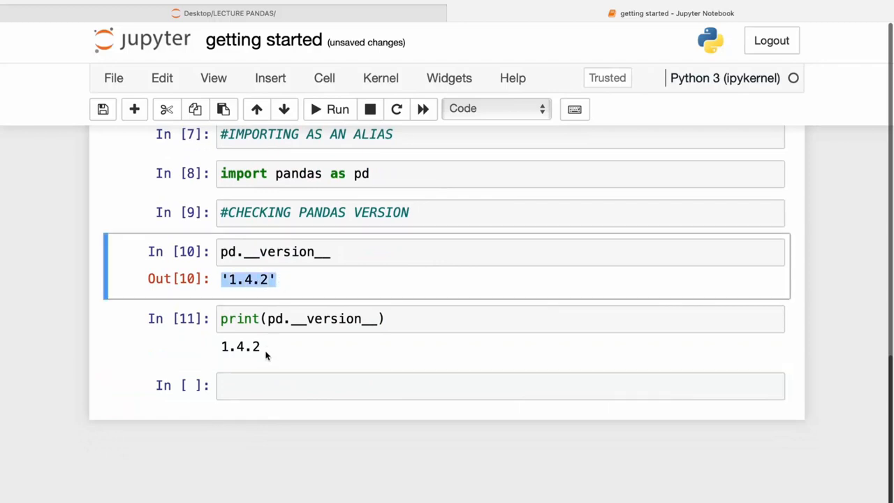
{"action": "left_click", "coordinate": [500, 318]}
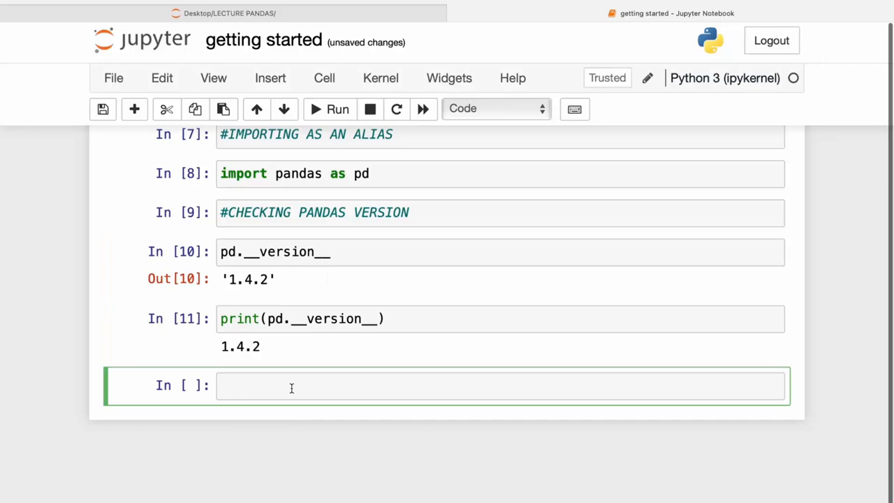
- Write and run the comment '#CREATING A DATAFRAME -----> DISCUSS THEM LATER IN DETAIL'
{"action": "type", "text": "#"}
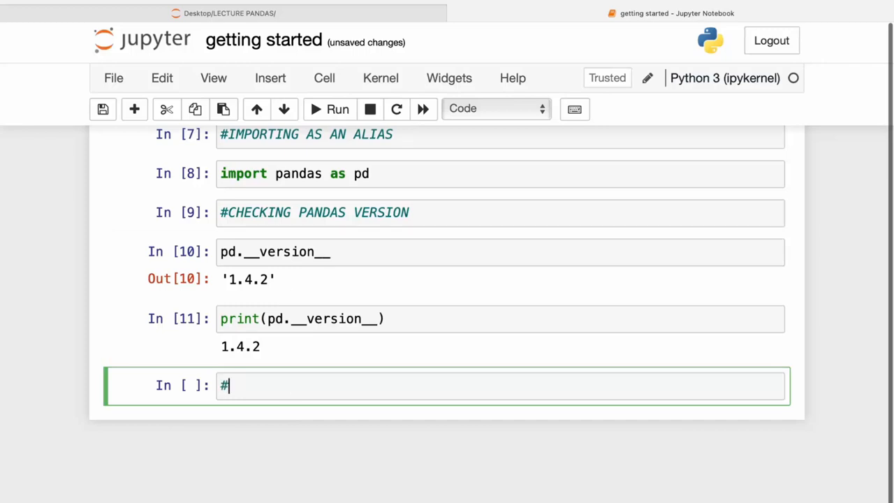
{"action": "type", "text": "CREAT"}
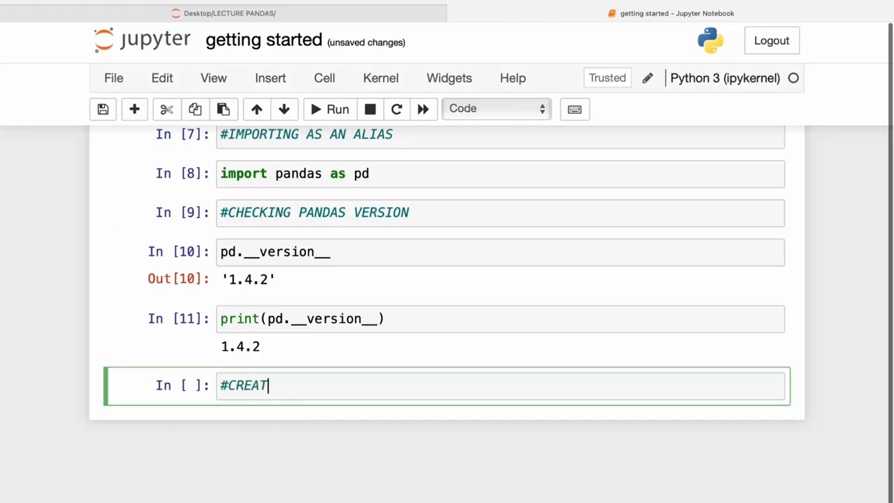
{"action": "type", "text": "ING A"}
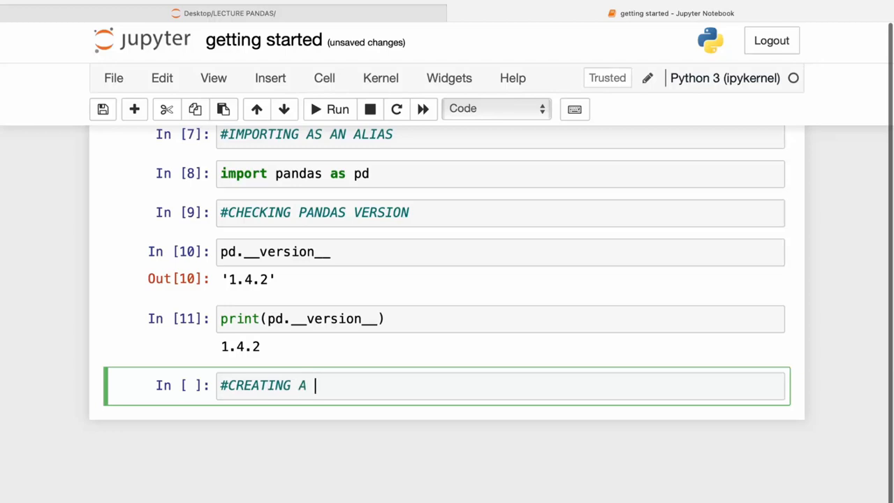
{"action": "type", "text": "DATAFRAME ----"}
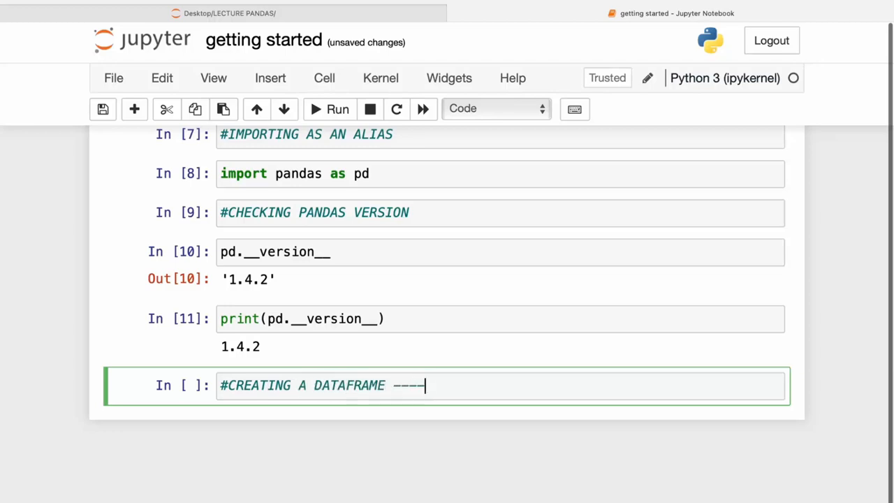
{"action": "type", "text": "> DISC"}
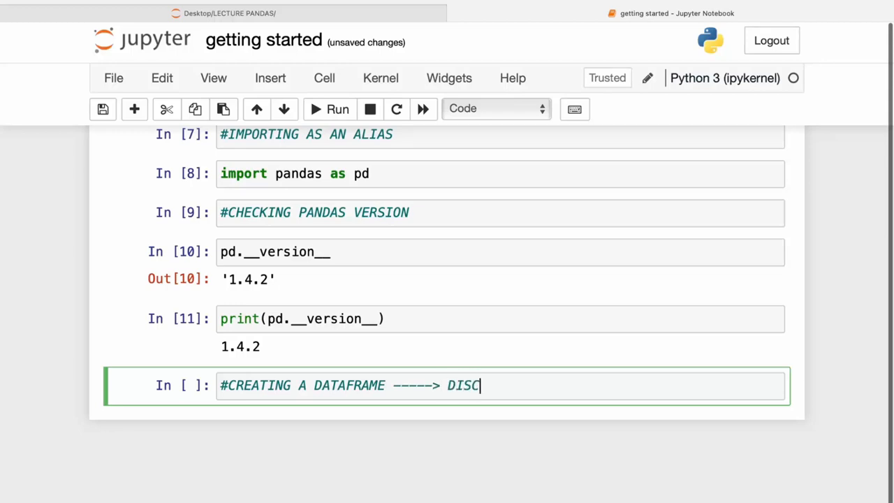
{"action": "type", "text": "USS THEM"}
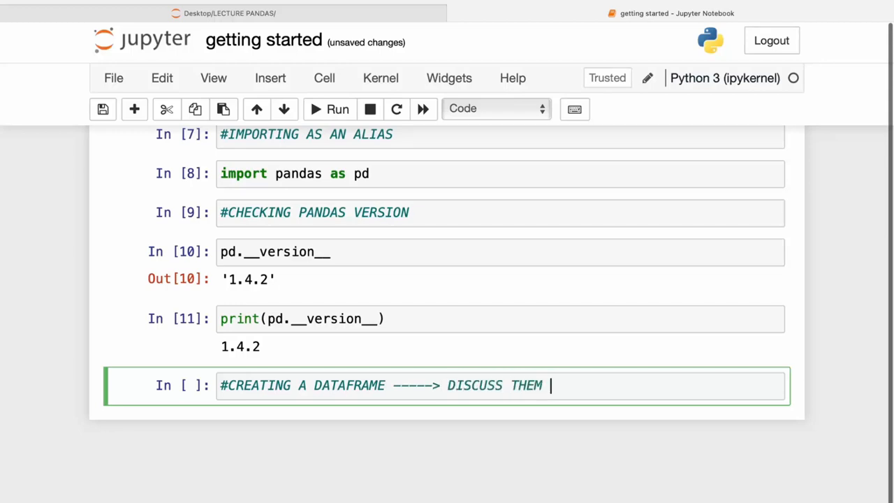
{"action": "type", "text": "LATER IN DETAIL"}
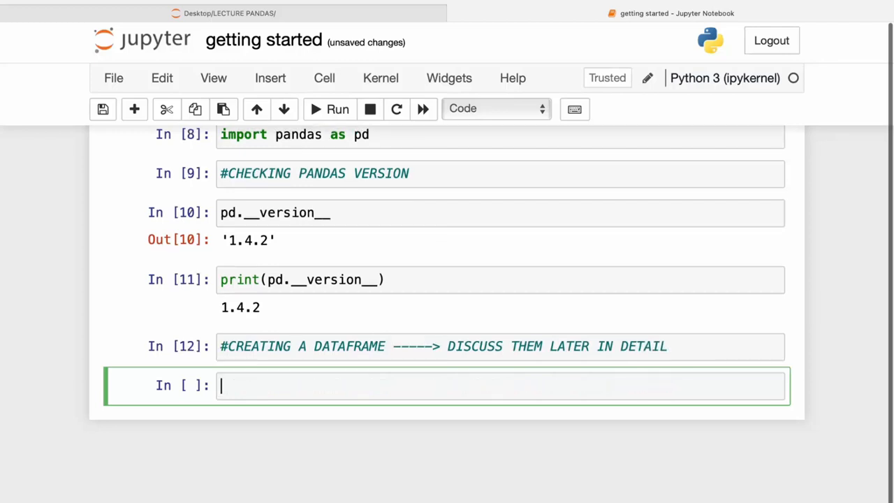
- Start the mydataset dictionary with "cars": ["bmw", "skoda"]
{"action": "type", "text": "mydata"}
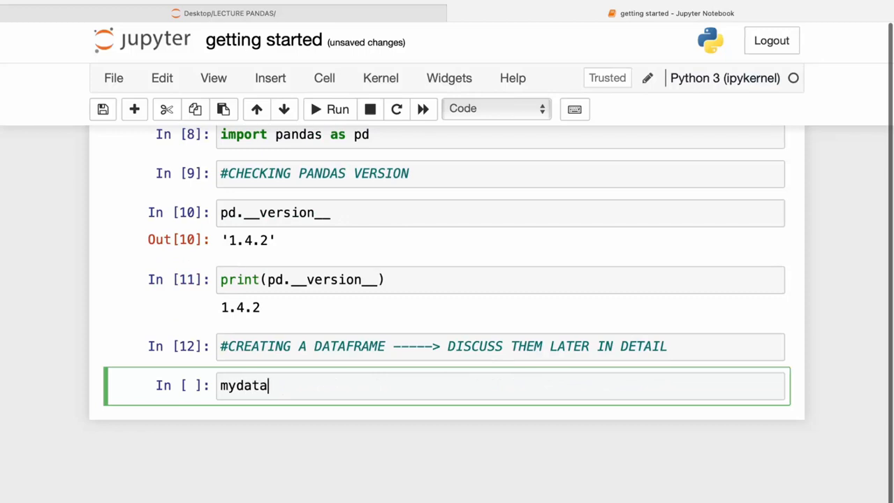
{"action": "type", "text": "set"}
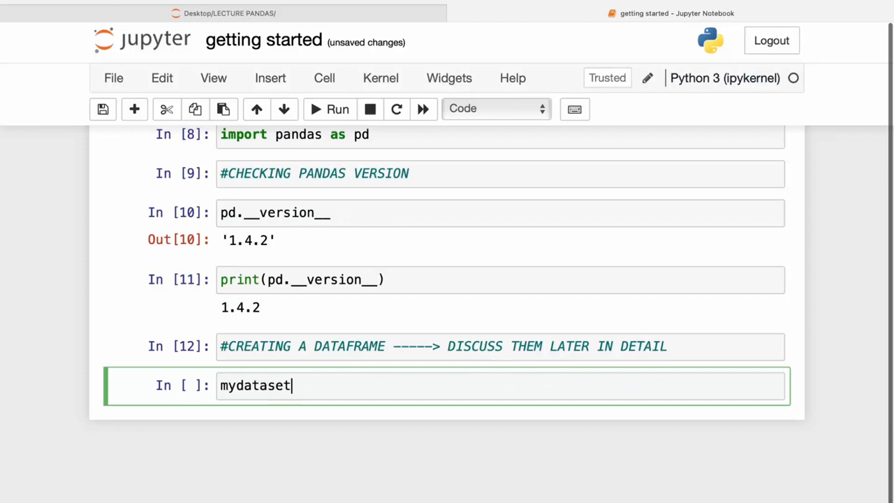
{"action": "type", "text": "={}"}
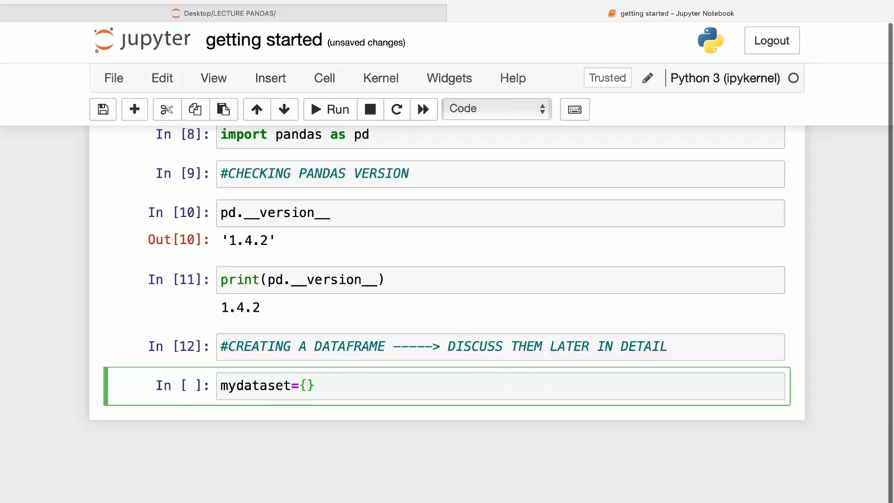
{"action": "key", "text": "enter"}
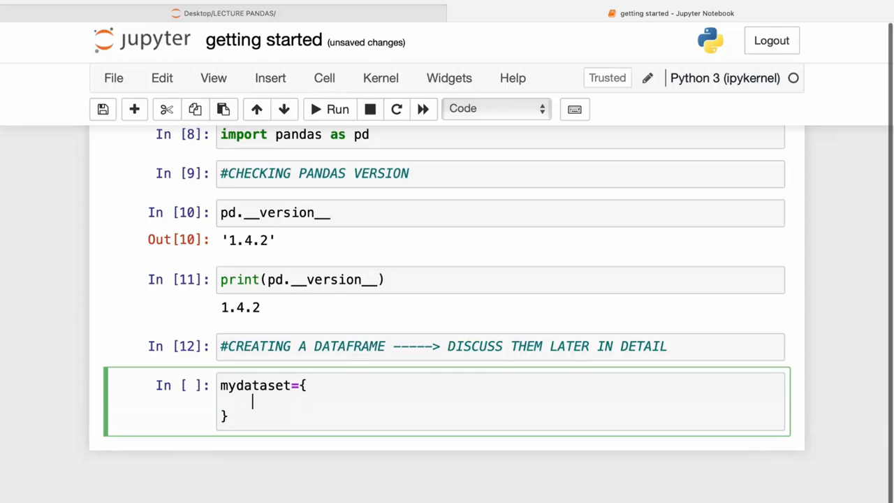
{"action": "type", "text": "\"\"\""}
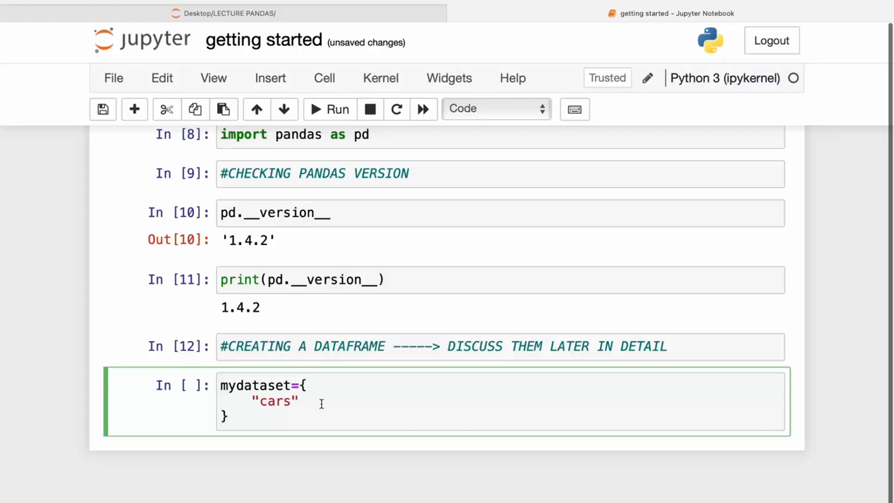
{"action": "type", "text": ":"}
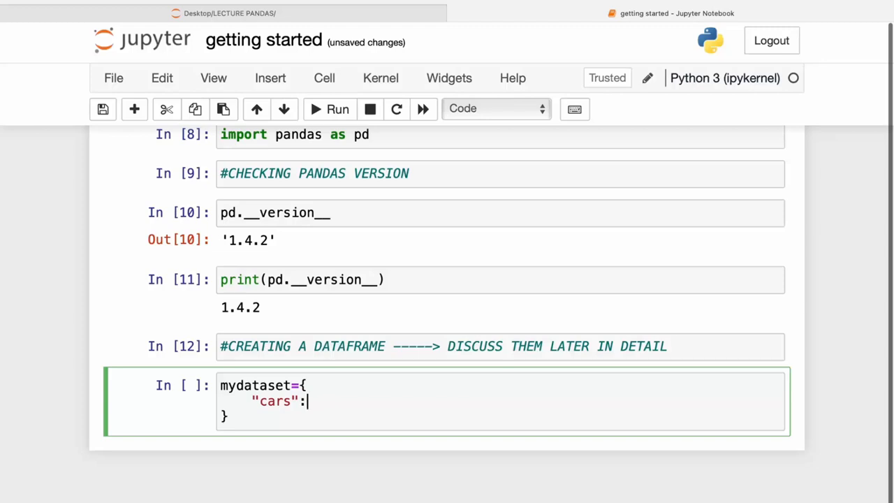
{"action": "type", "text": "[\"]"}
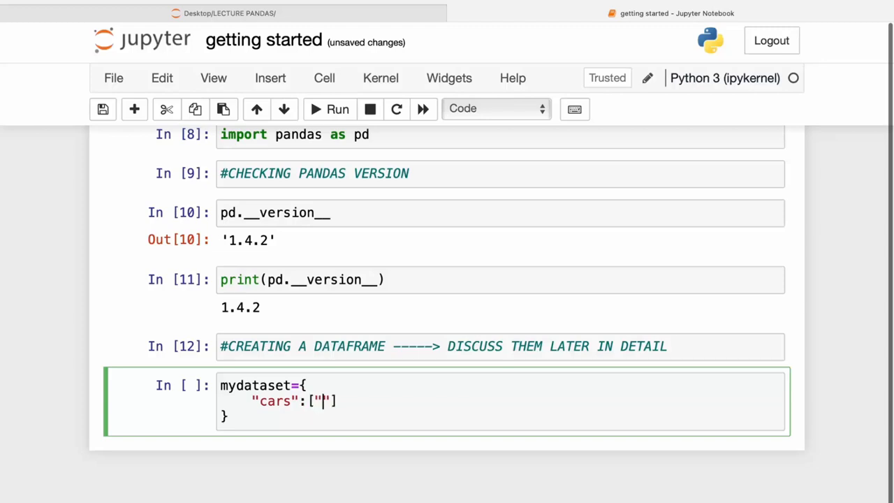
{"action": "type", "text": "bmw"}
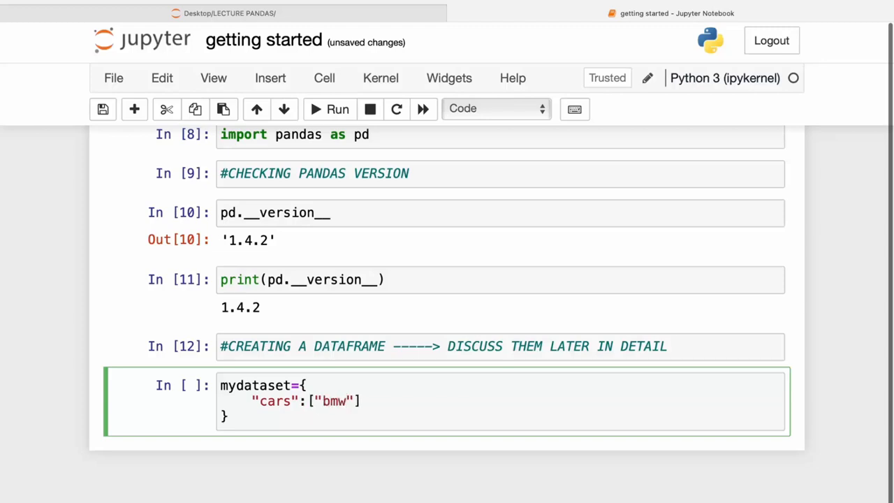
{"action": "type", "text": ",\"\""}
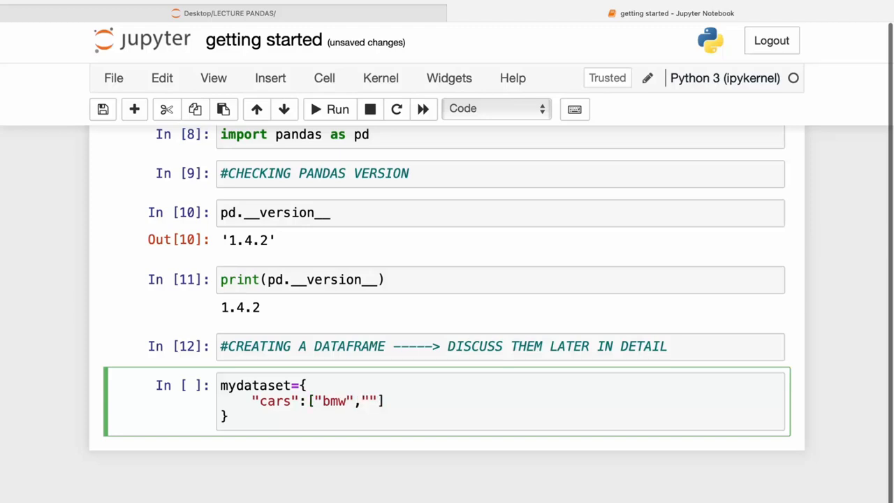
{"action": "type", "text": "sko"}
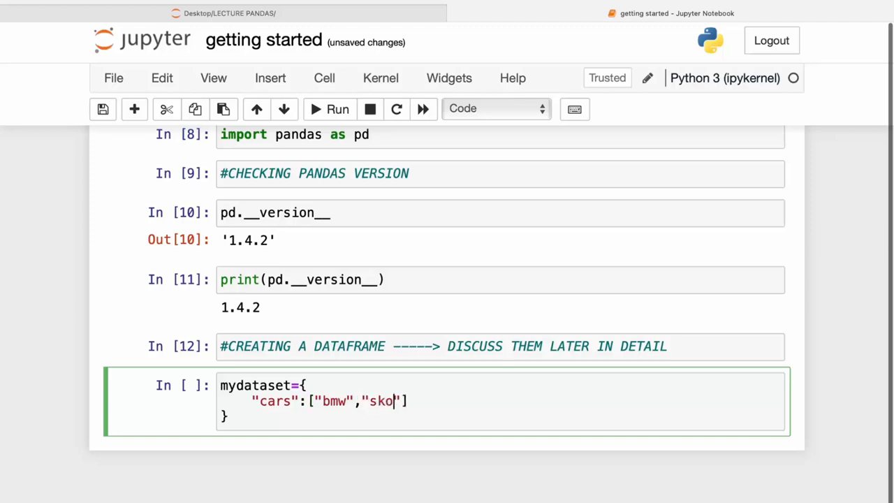
{"action": "type", "text": "da]"}
{"action": "type", "text": "\""}
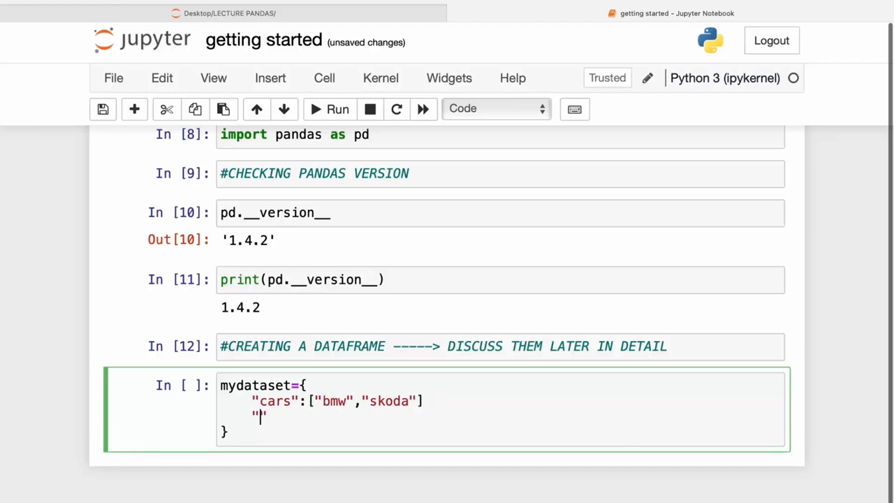
- Add "values": ["1", "2"] and place the cursor after the closing brace
{"action": "type", "text": "val"}
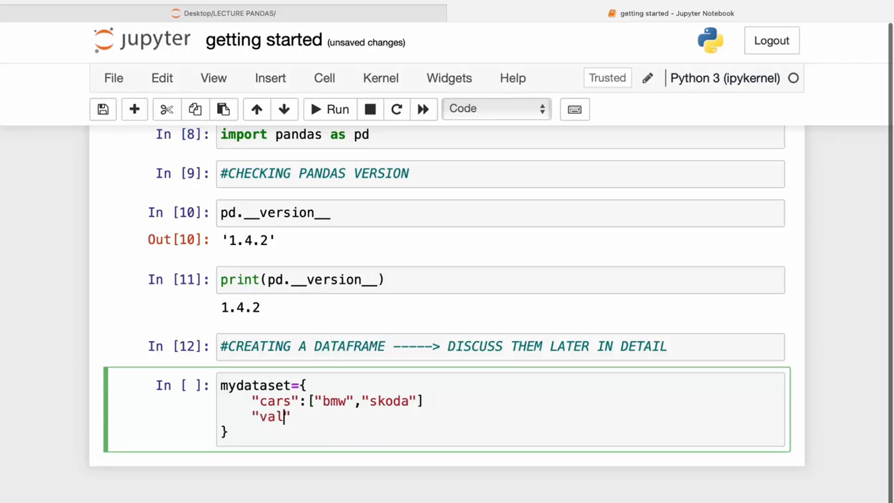
{"action": "type", "text": "ues\""}
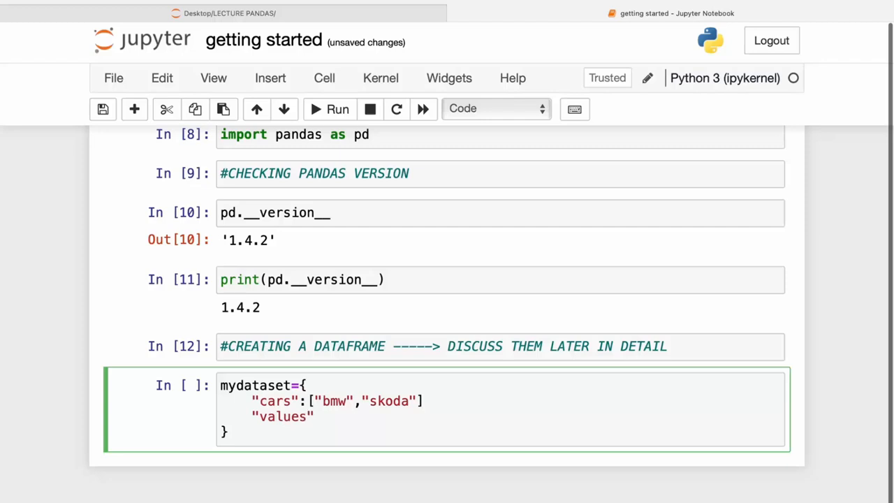
{"action": "type", "text": ":"}
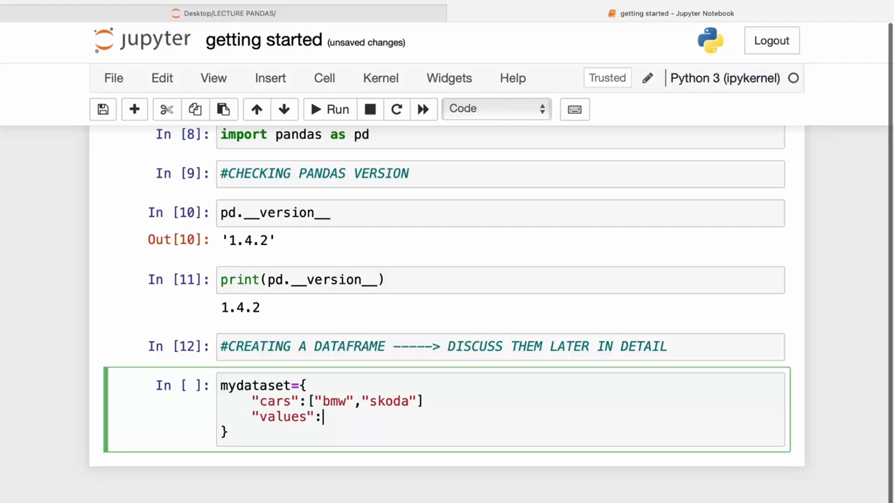
{"action": "type", "text": "[\"]"}
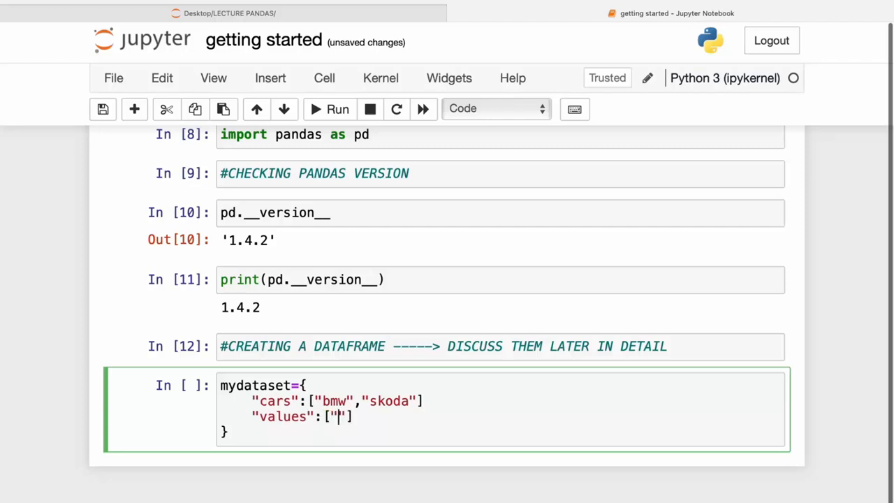
{"action": "type", "text": "1"}
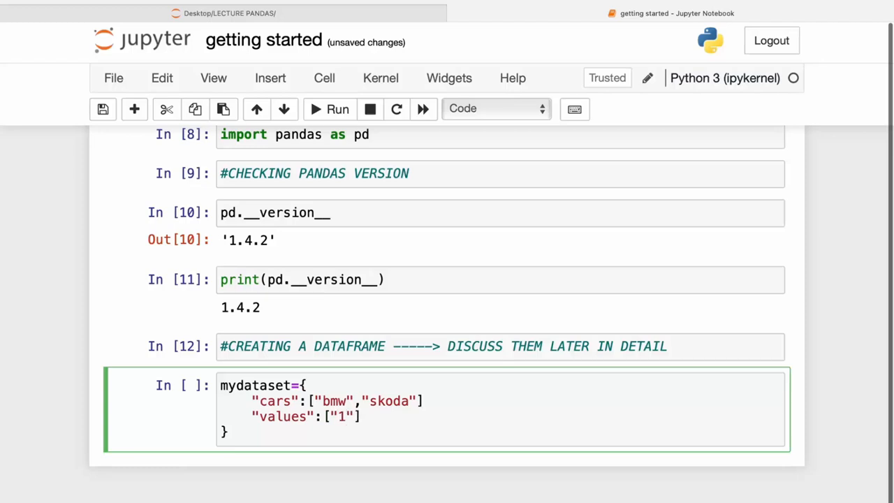
{"action": "type", "text": "cr"}
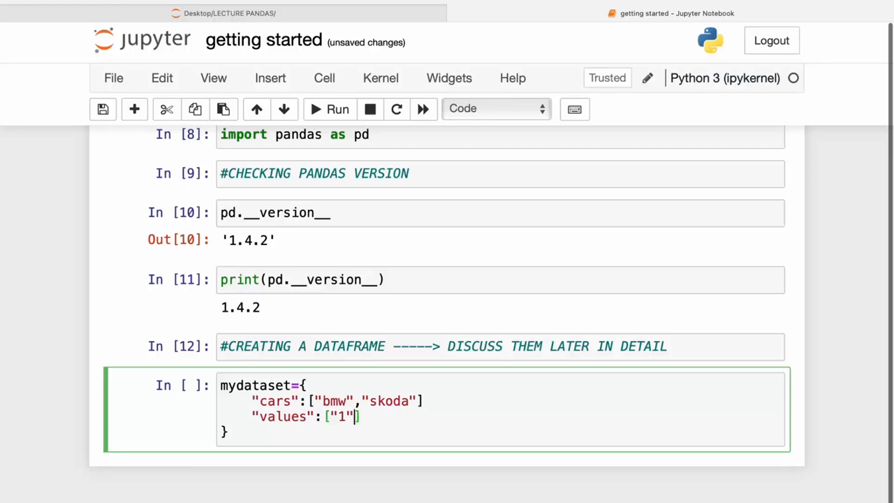
{"action": "type", "text": ",\"2"}
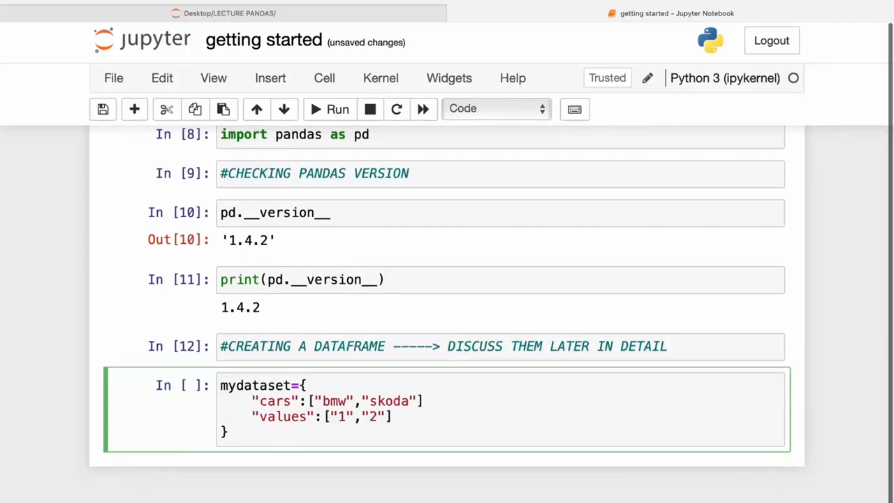
{"action": "left_click", "coordinate": [455, 436]}
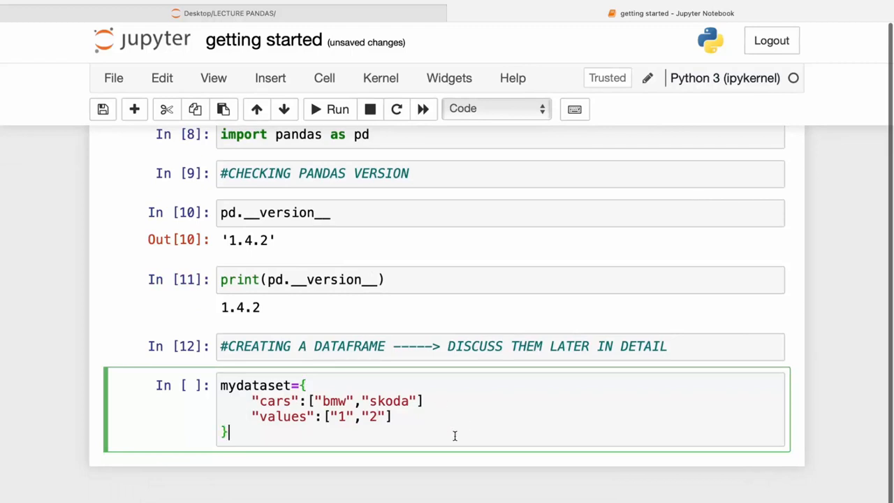
- Write print(mydataset) below the dictionary, redoing the mistyped call, and begin the next line 'my'
{"action": "type", "text": "p"}
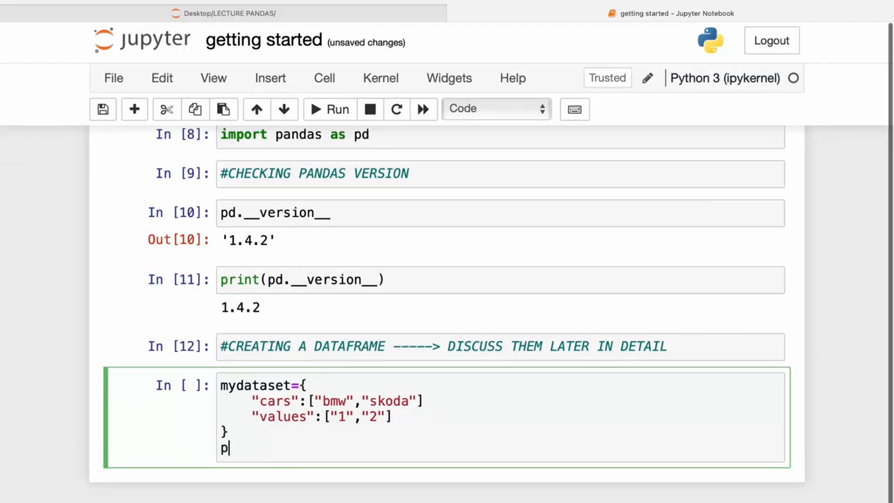
{"action": "type", "text": "rint()"}
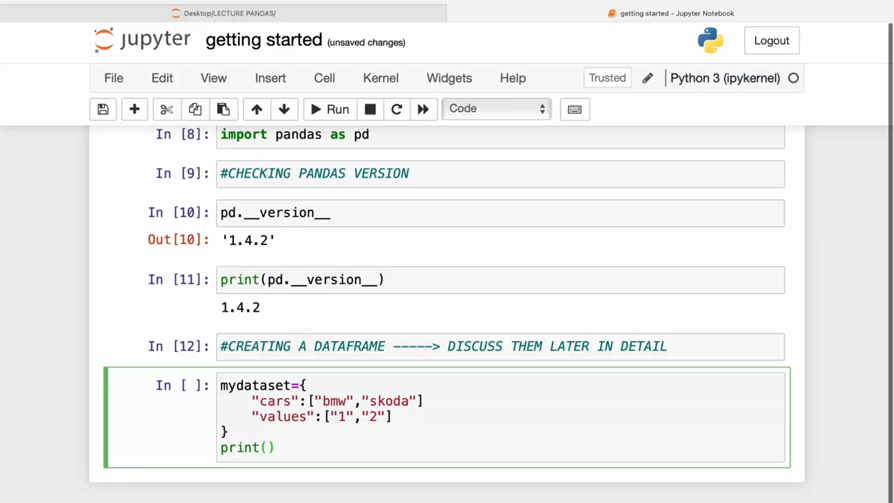
{"action": "type", "text": "my"}
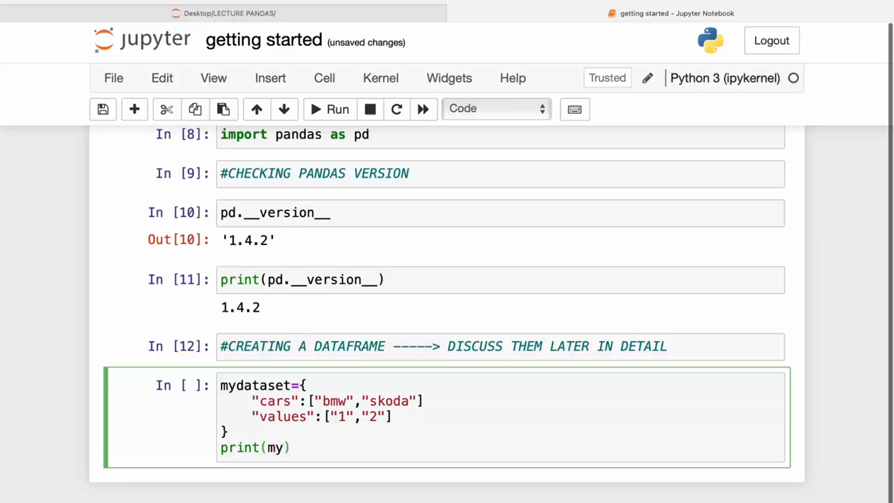
{"action": "key", "text": "Backspace"}
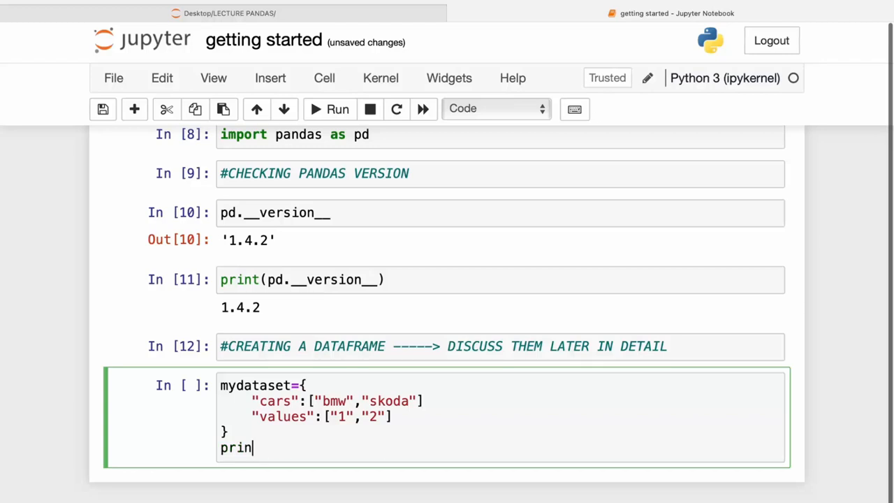
{"action": "type", "text": "t"}
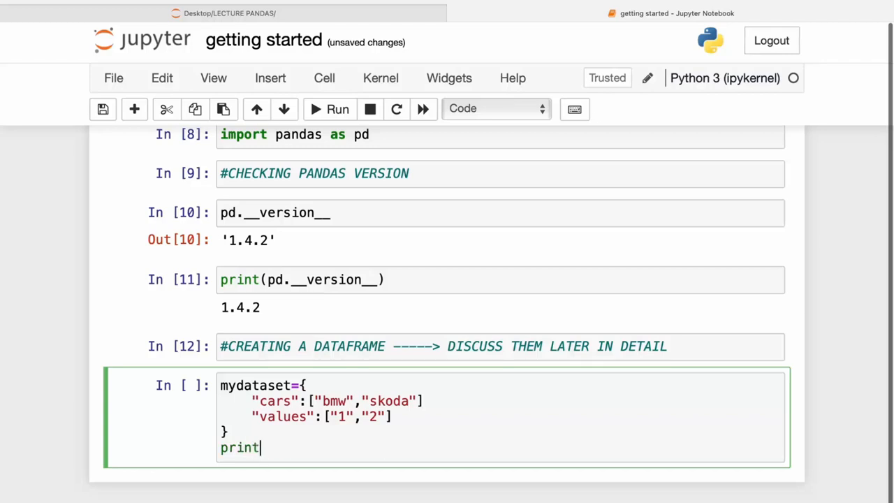
{"action": "type", "text": "(my"}
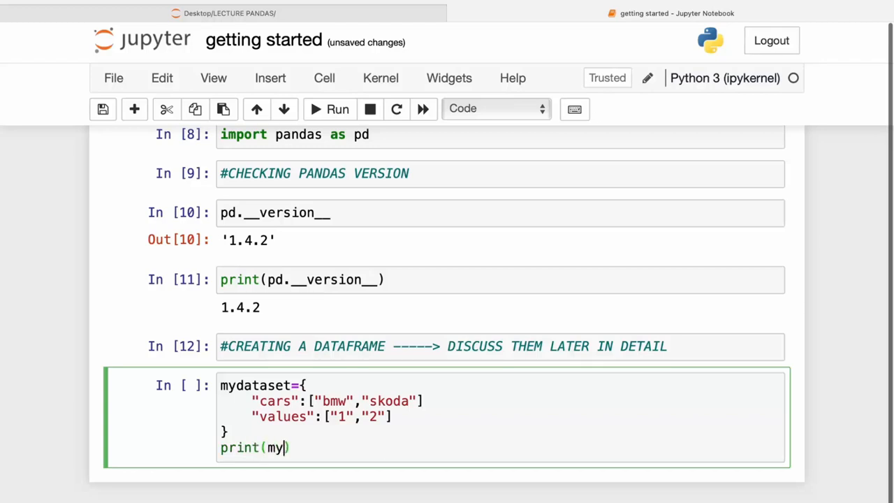
{"action": "type", "text": "dataset"}
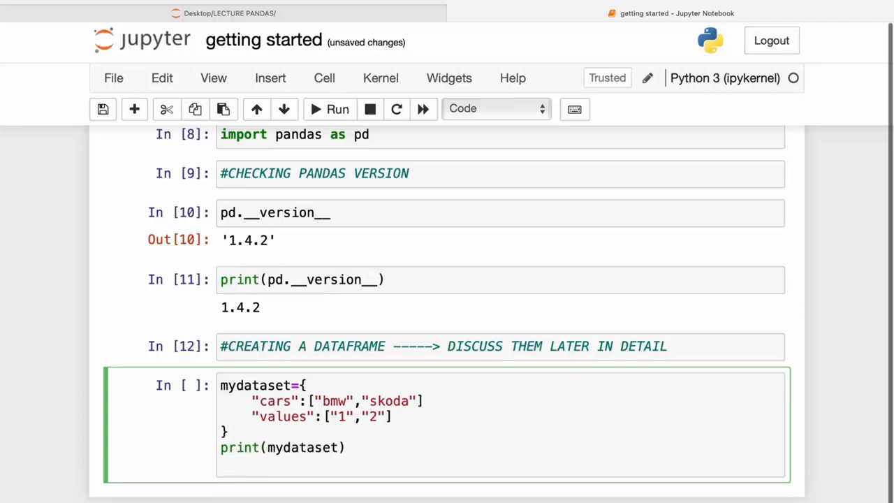
{"action": "type", "text": "my"}
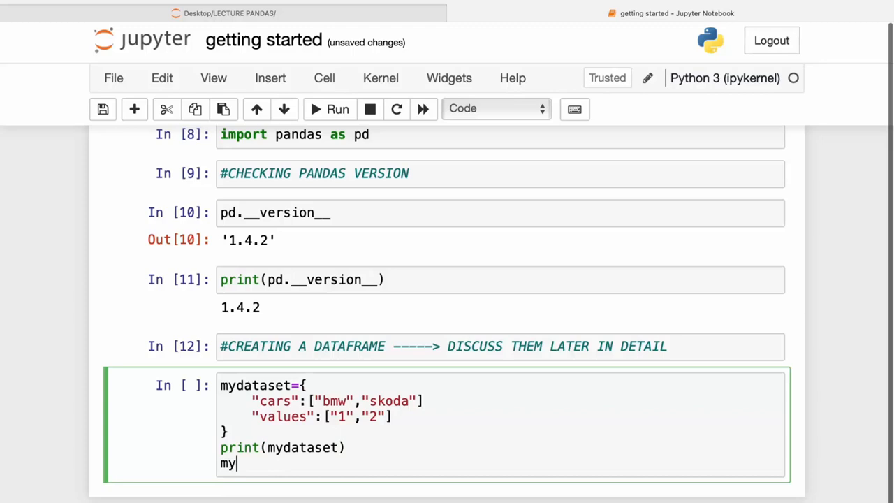
- Write myvar=pd.DataFrame(mydataset), fixing the capitalisation of DataFrame
{"action": "type", "text": "var="}
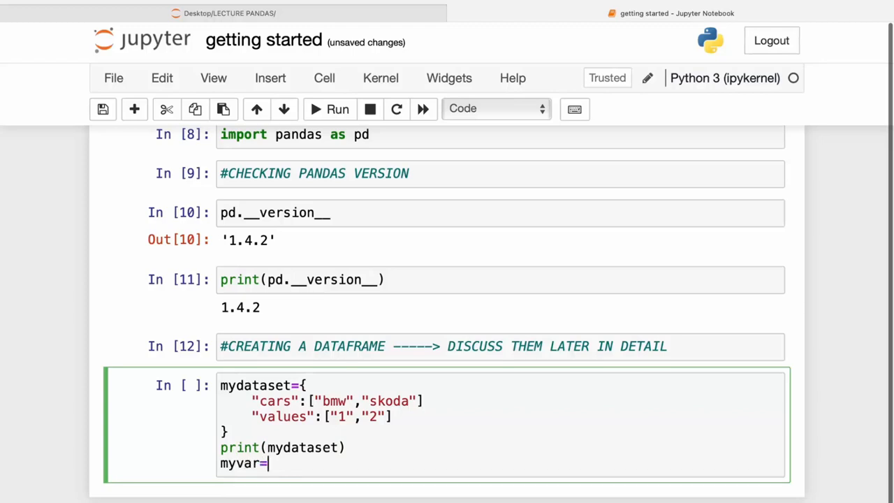
{"action": "type", "text": "m"}
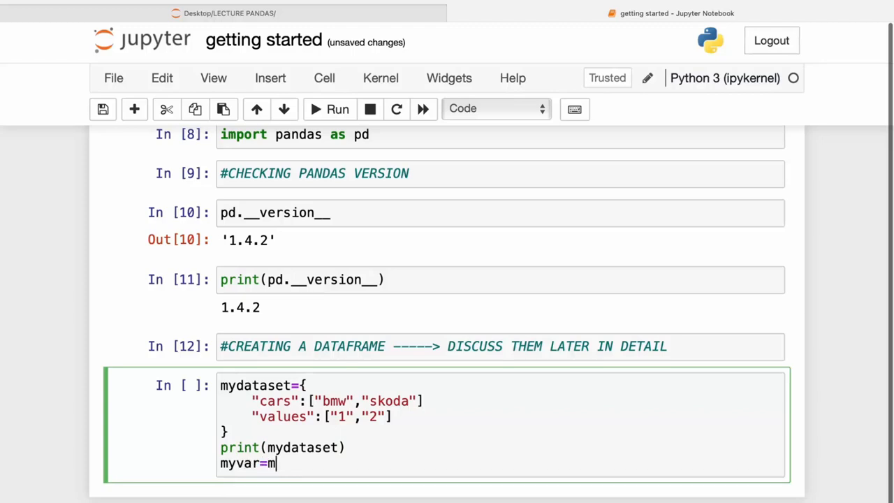
{"action": "type", "text": "pd.data"}
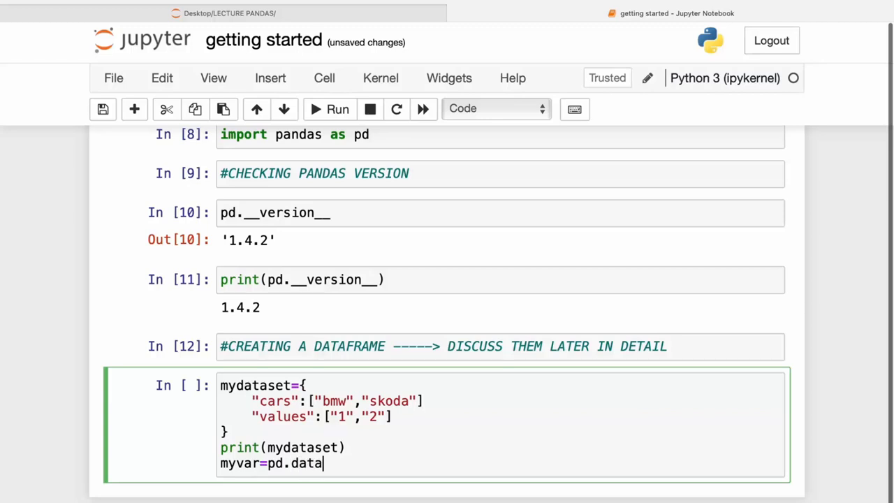
{"action": "type", "text": "frame"}
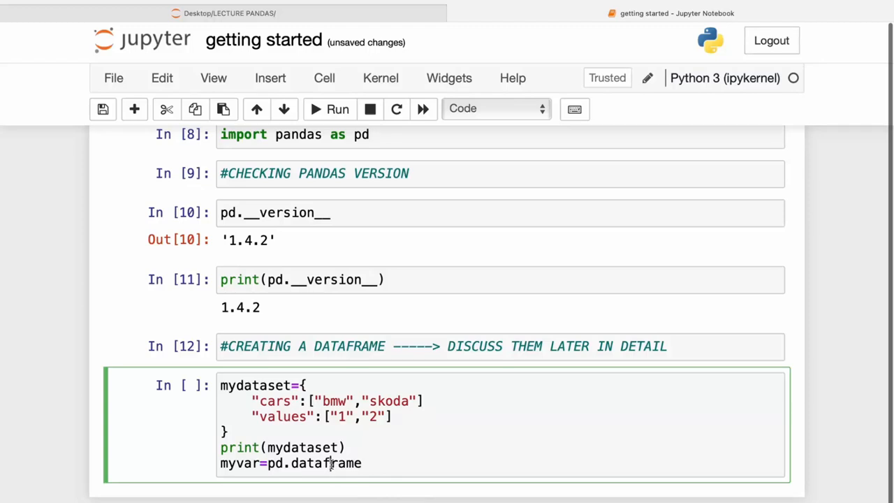
{"action": "type", "text": "F"}
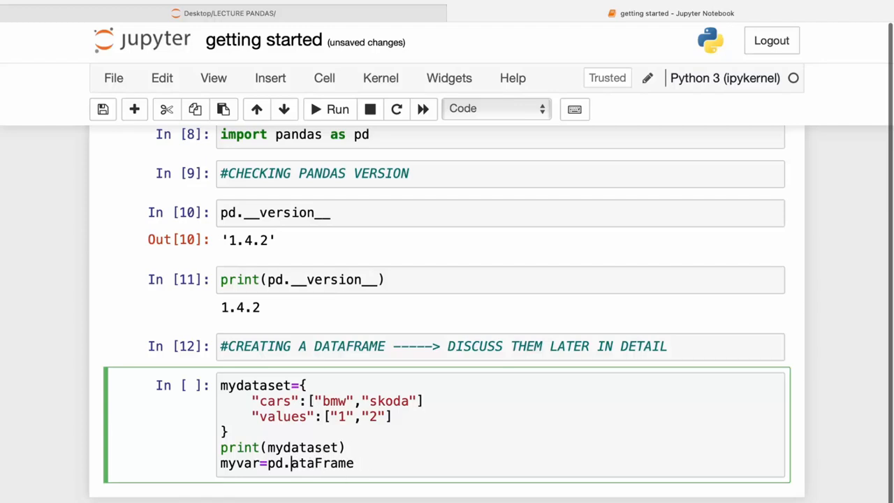
{"action": "type", "text": "D"}
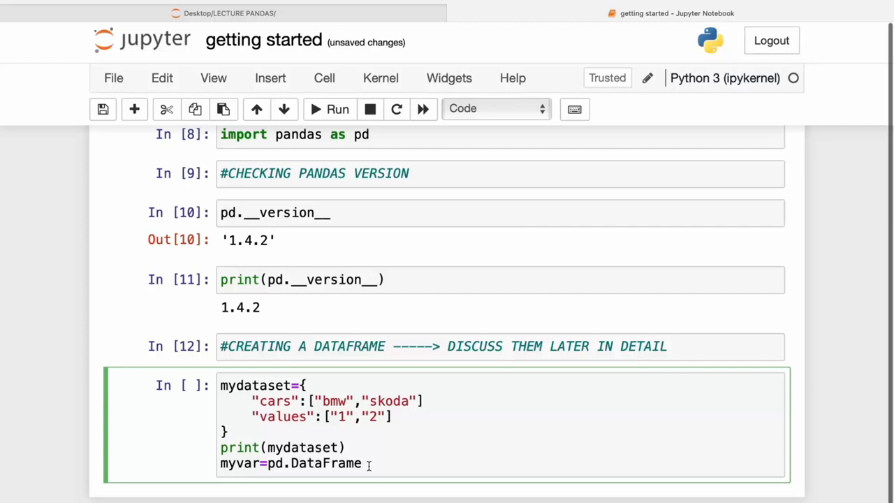
{"action": "type", "text": "()"}
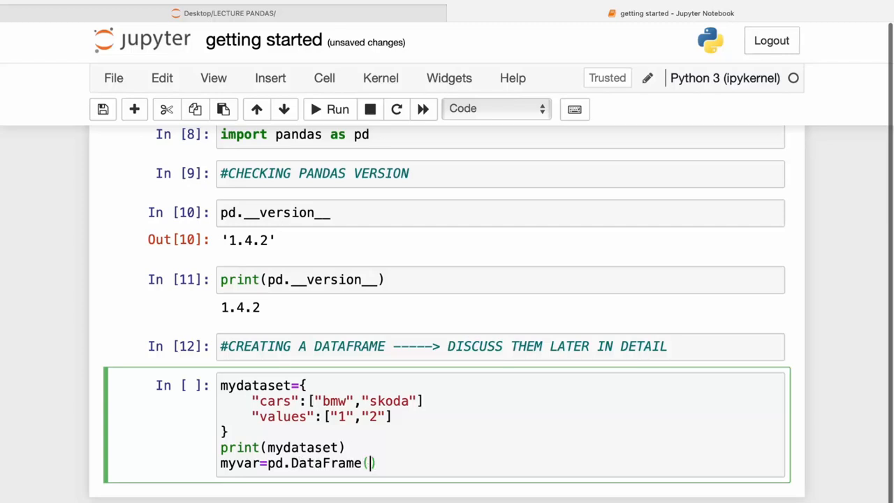
{"action": "type", "text": "m"}
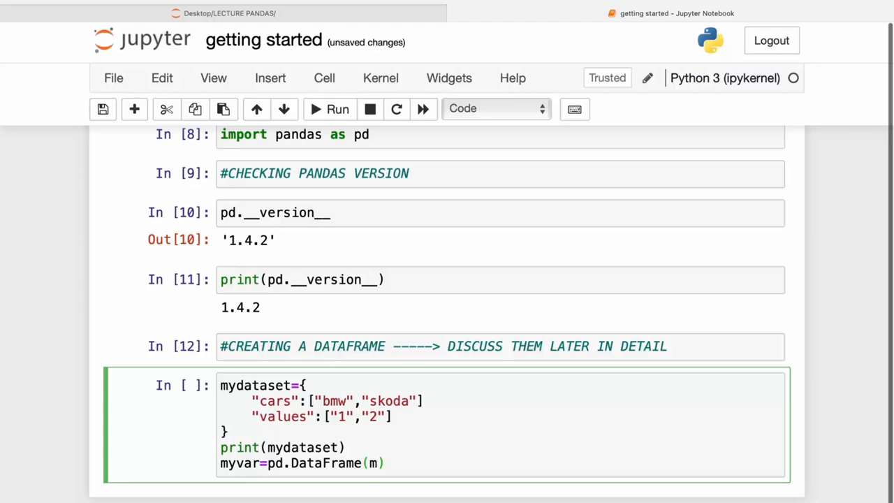
{"action": "type", "text": "ydataset"}
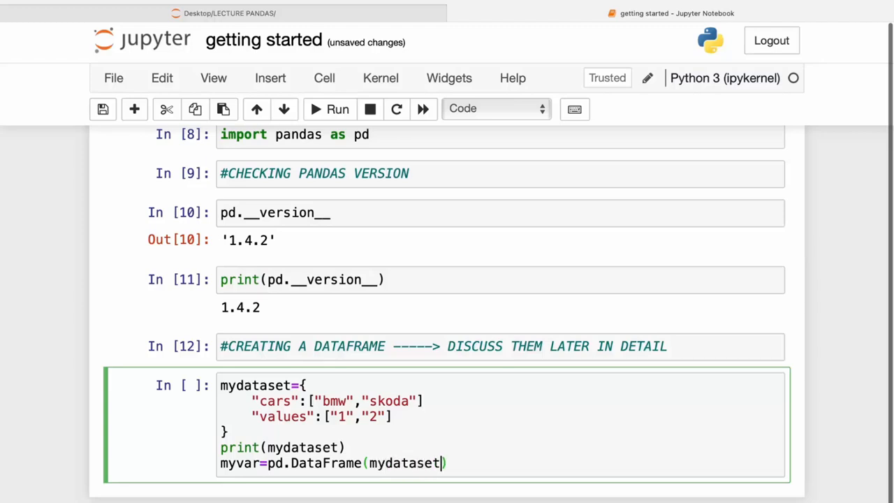
- Add print(myvar), run the cell, and return to fix the missing comma after the cars list
{"action": "key", "text": "enter"}
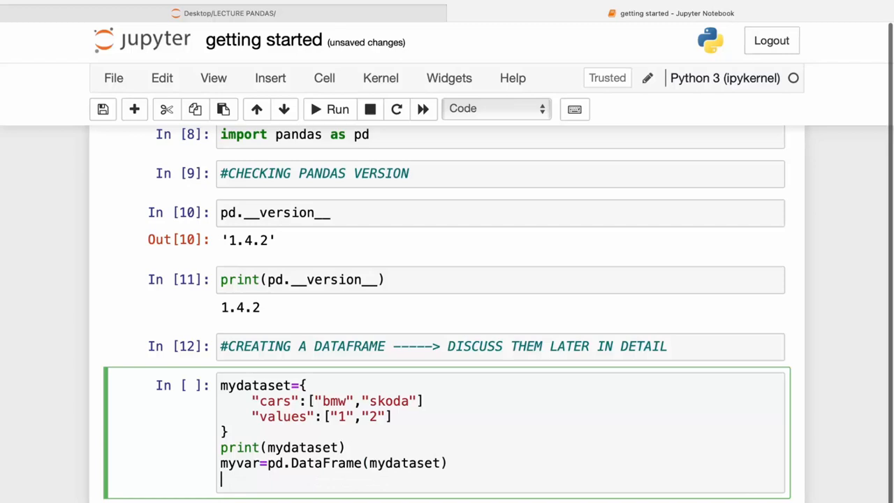
{"action": "type", "text": "print"}
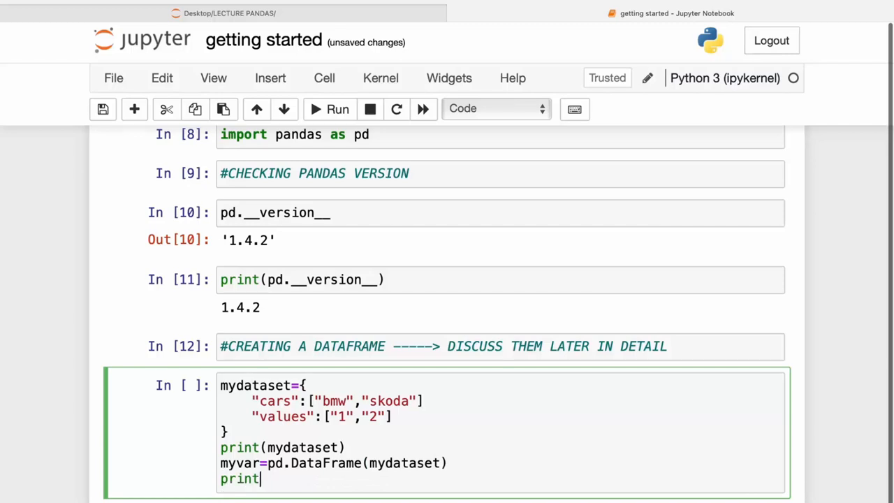
{"action": "type", "text": "(myvar)"}
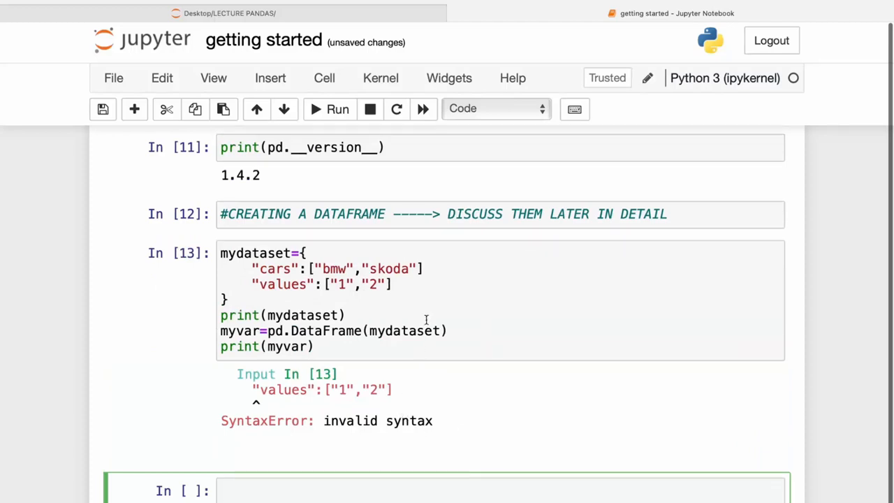
{"action": "left_click", "coordinate": [425, 269]}
{"action": "type", "text": ","}
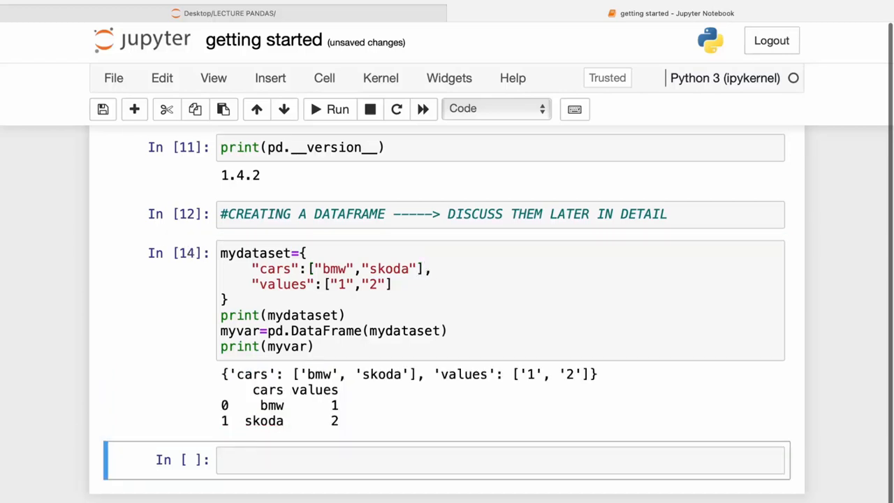
{"action": "scroll", "scroll_direction": "down", "scroll_amount": 3}
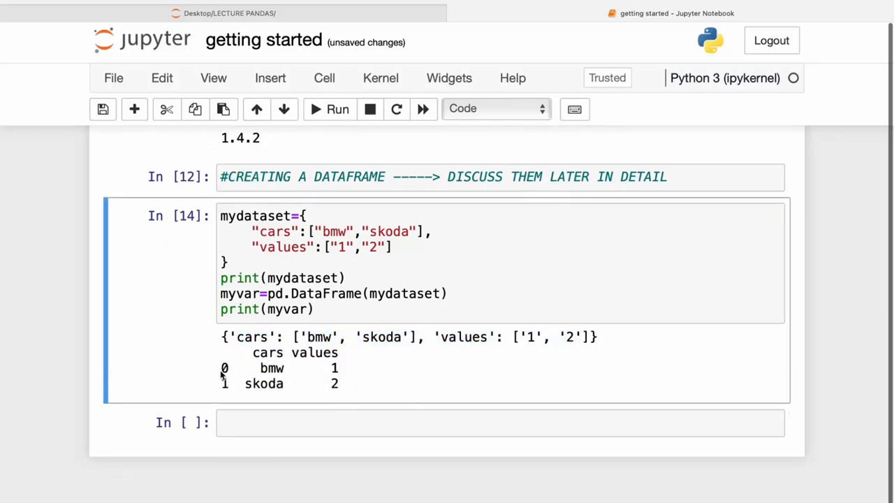
{"action": "left_click_drag", "start_coordinate": [222, 369], "coordinate": [349, 383]}
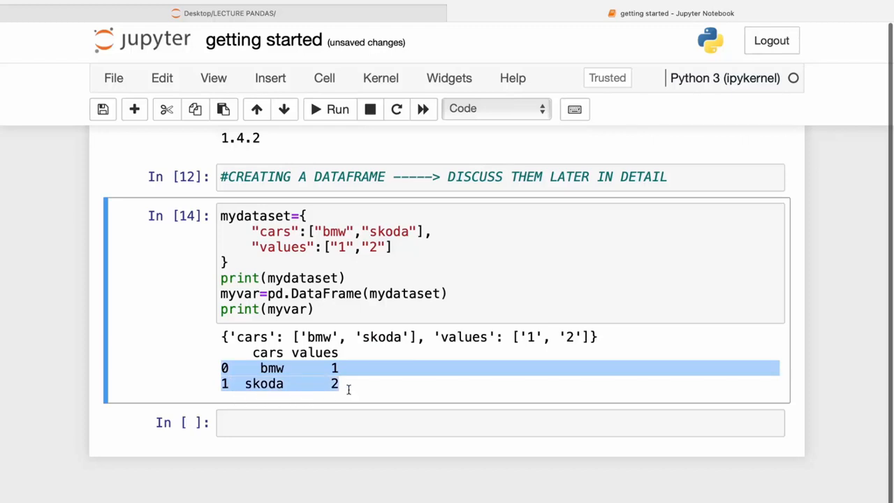